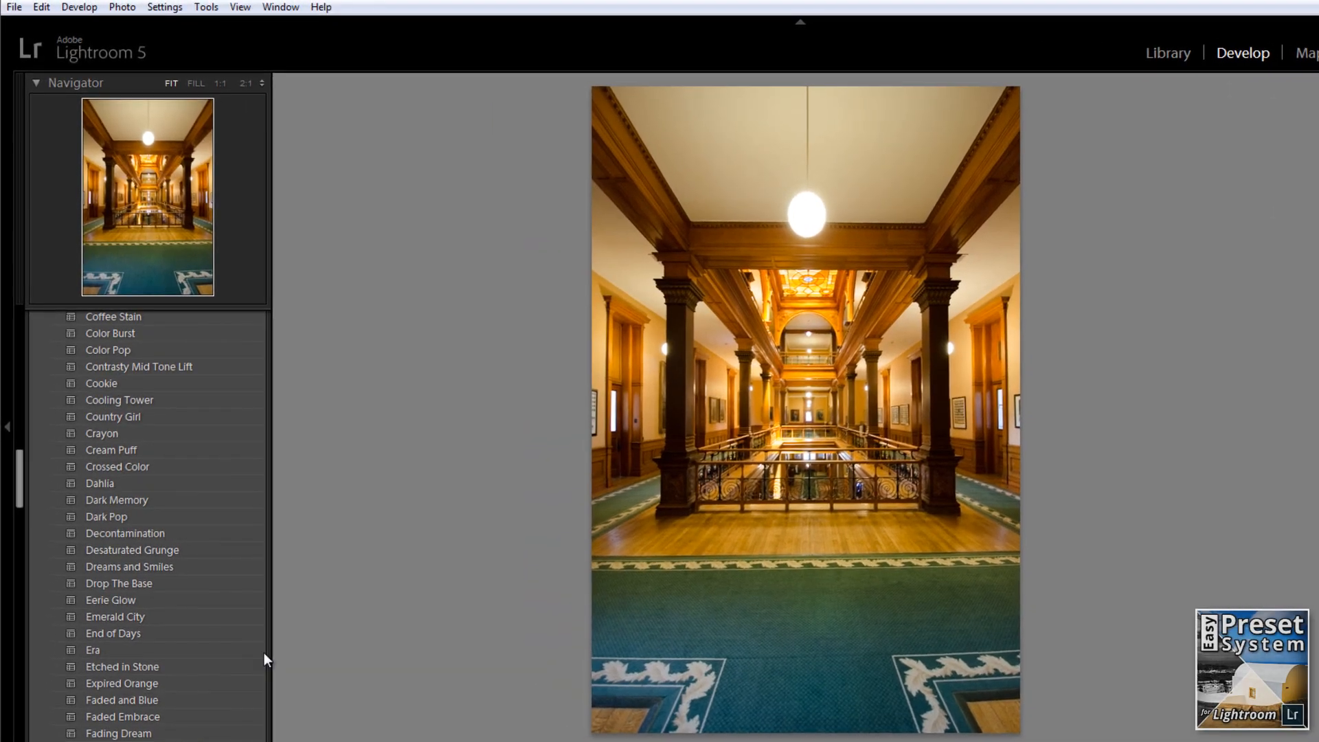
Step: Try the Cookie and Crossed Color looks, plus one more look, on the interior photo
click(103, 385)
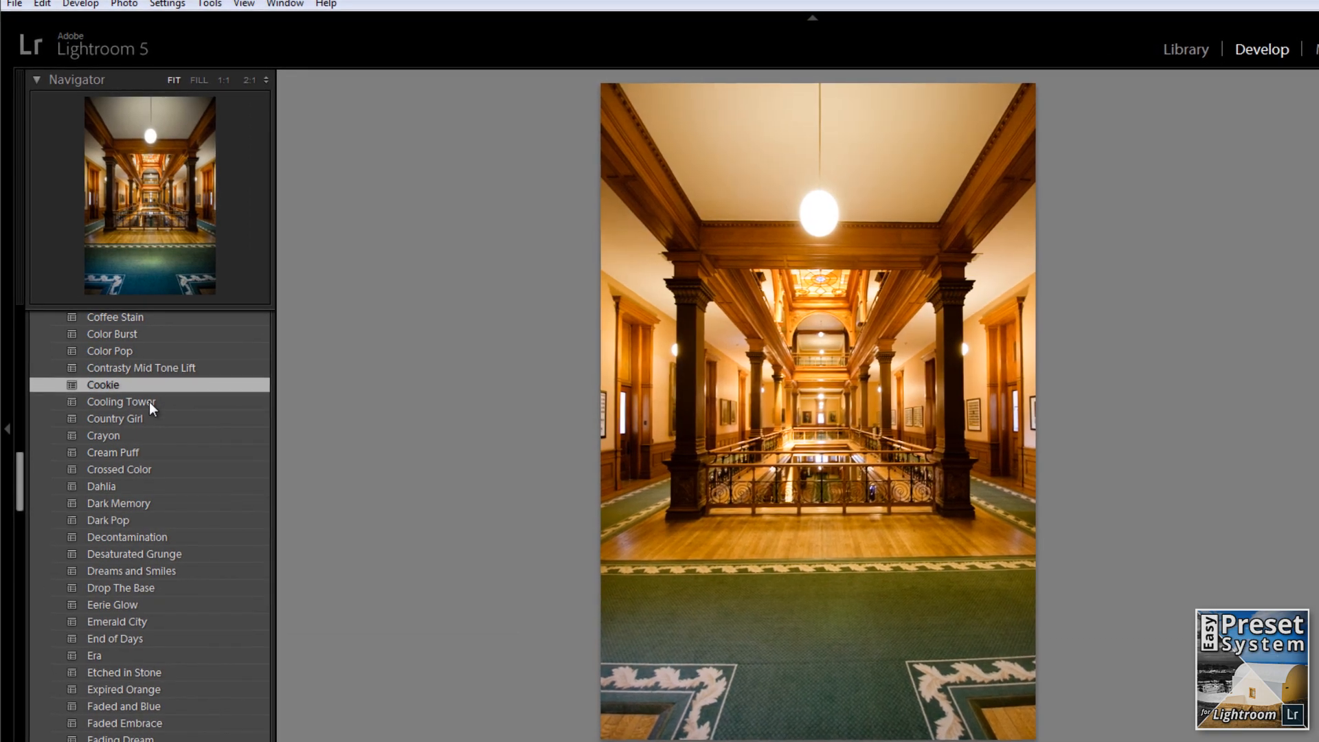
click(120, 472)
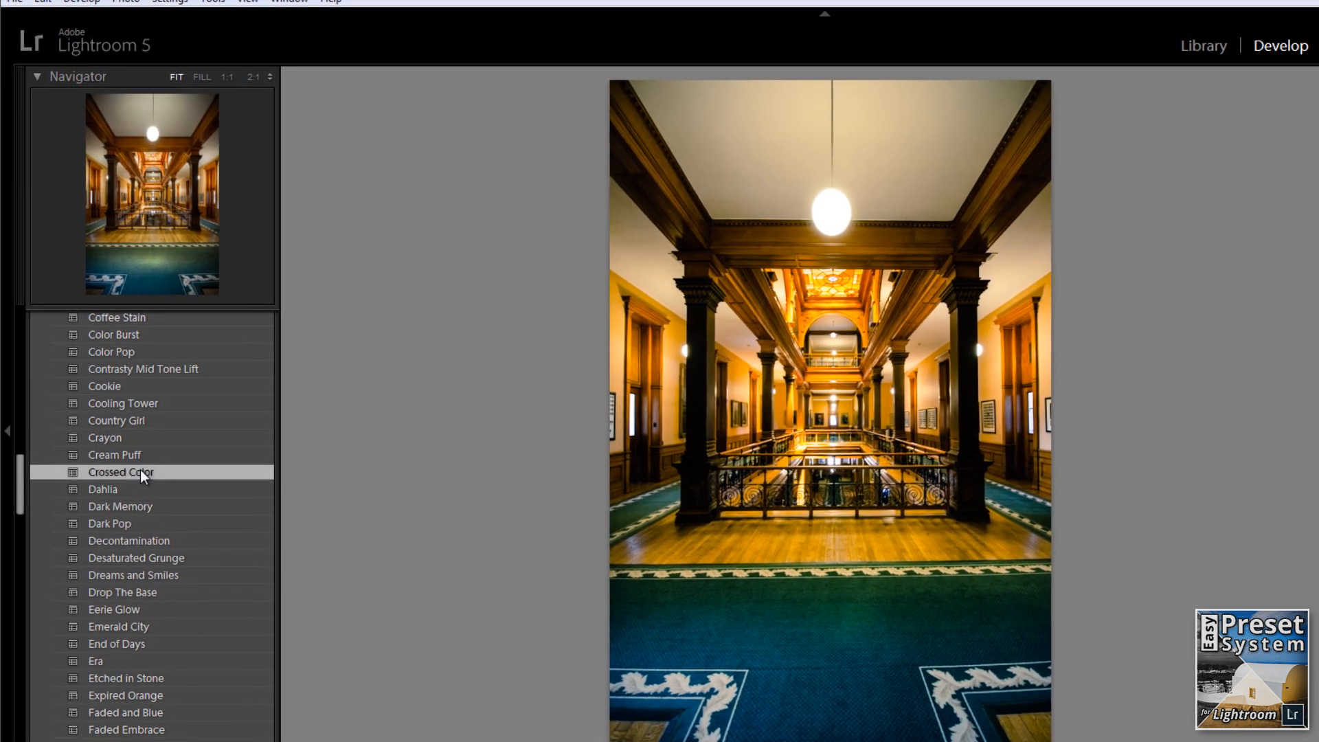
click(110, 527)
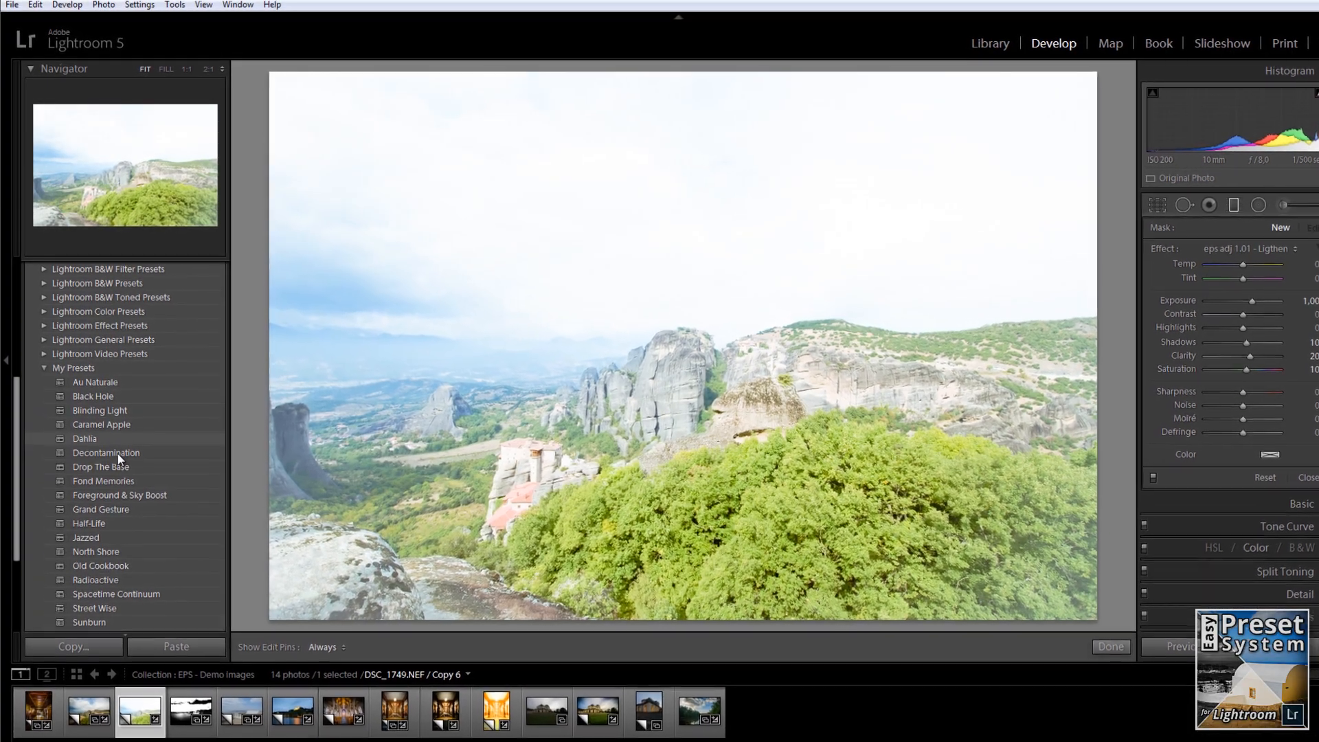
Step: Apply Drop The Base, Fond Memories and Foreground & Sky Boost to the landscape
click(99, 466)
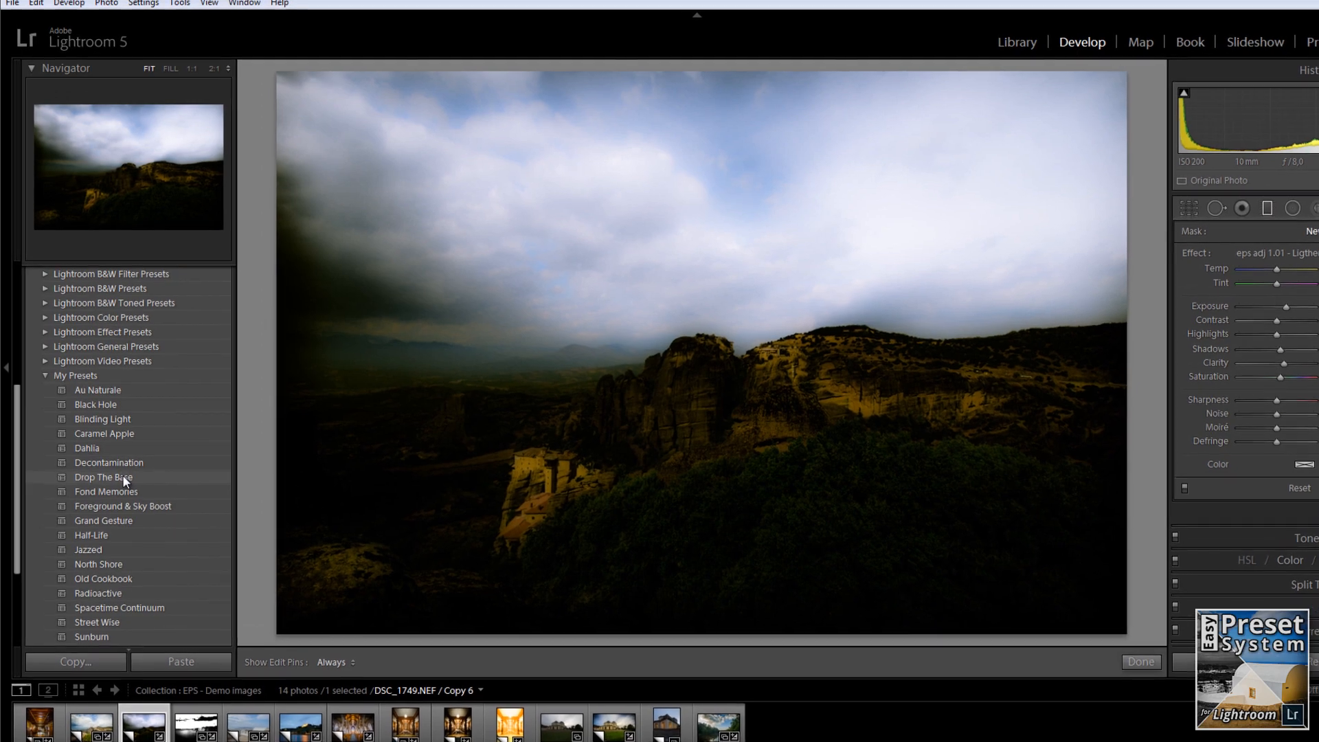
click(106, 501)
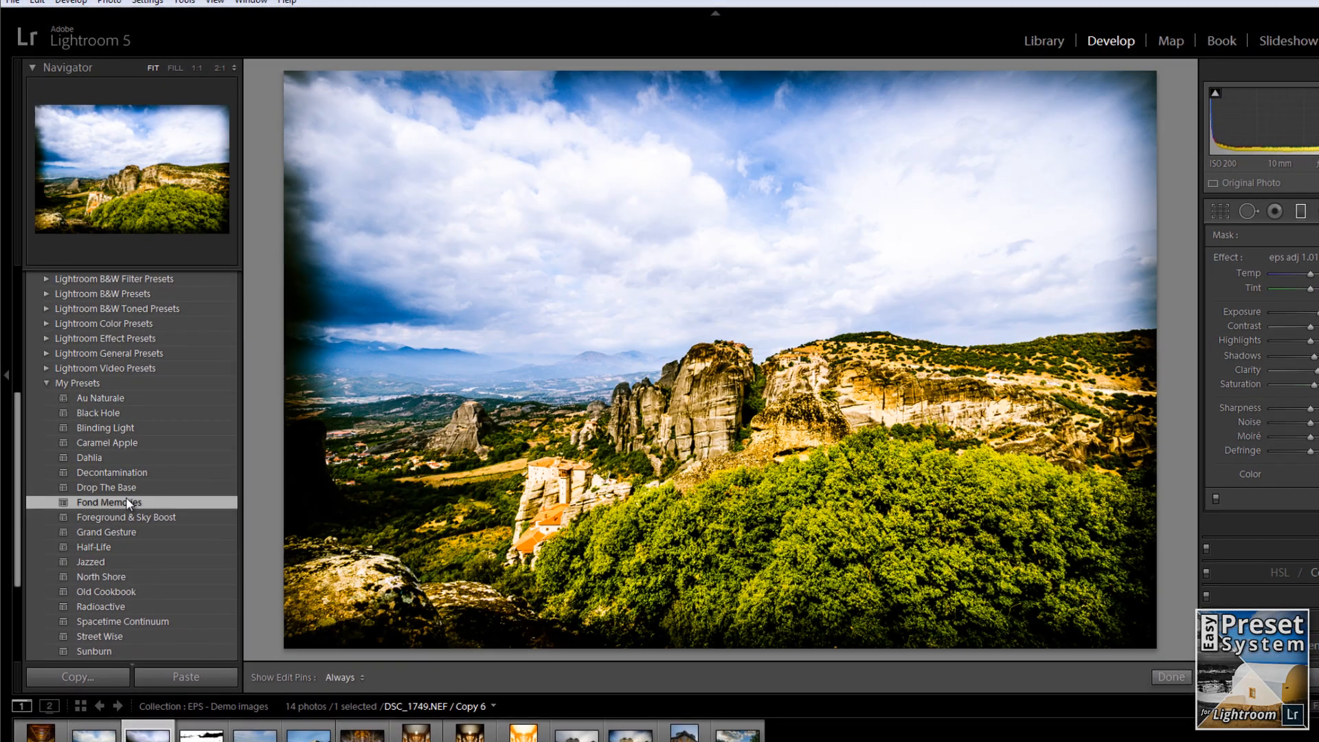
click(130, 527)
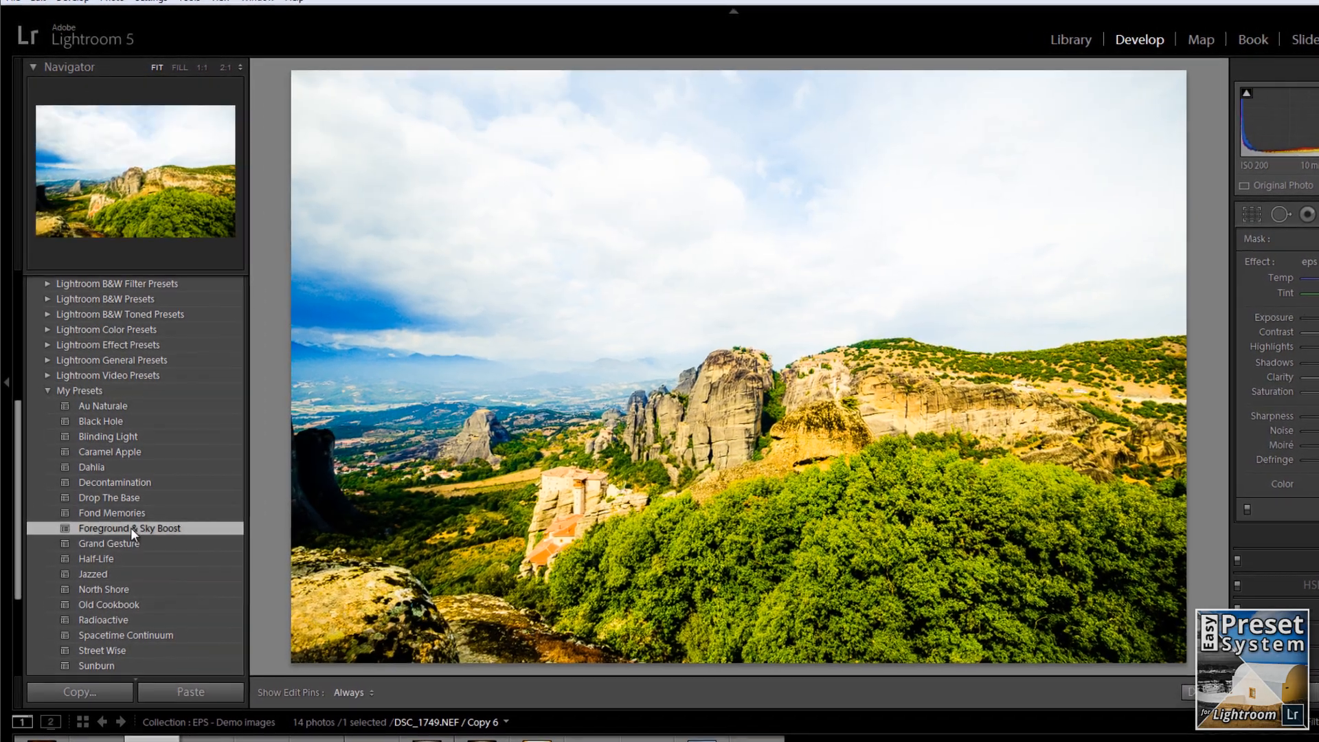
click(111, 555)
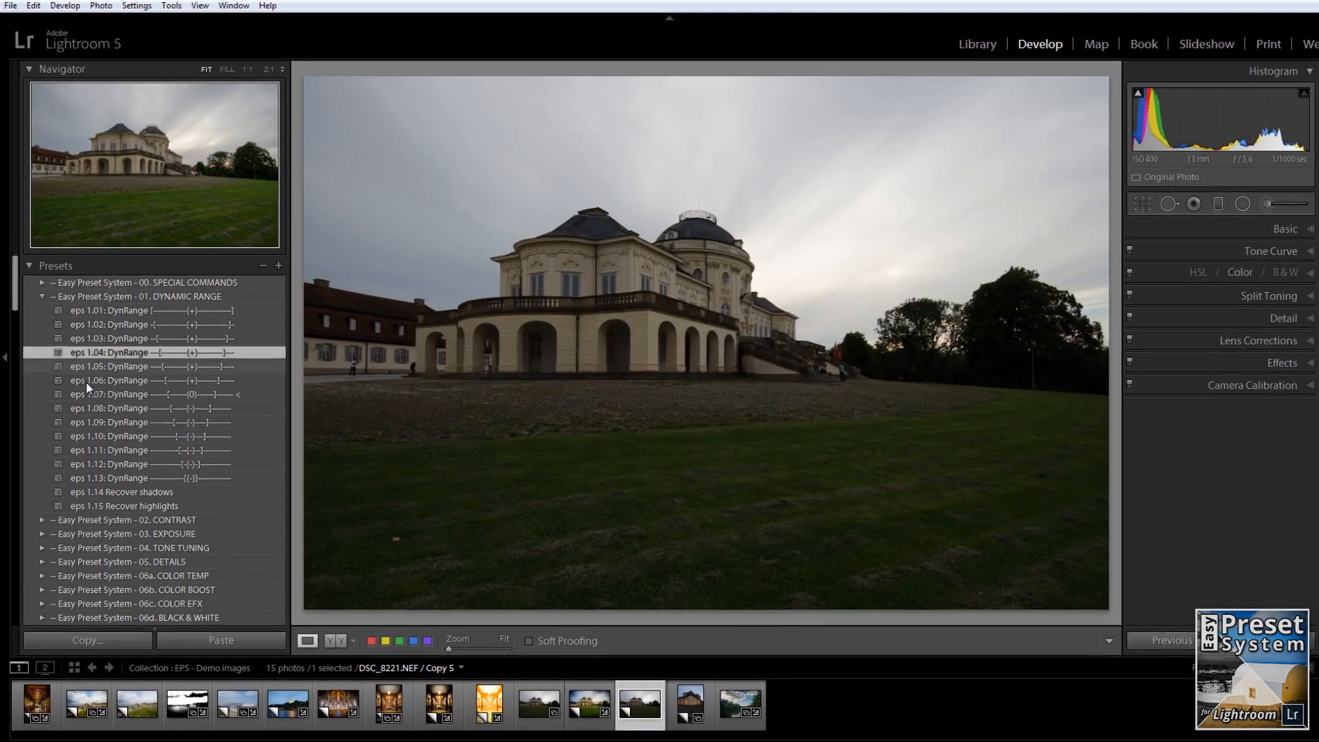
Step: Apply Recover highlights, then browse the tone tuning and details preset groups on the castle photo
click(124, 512)
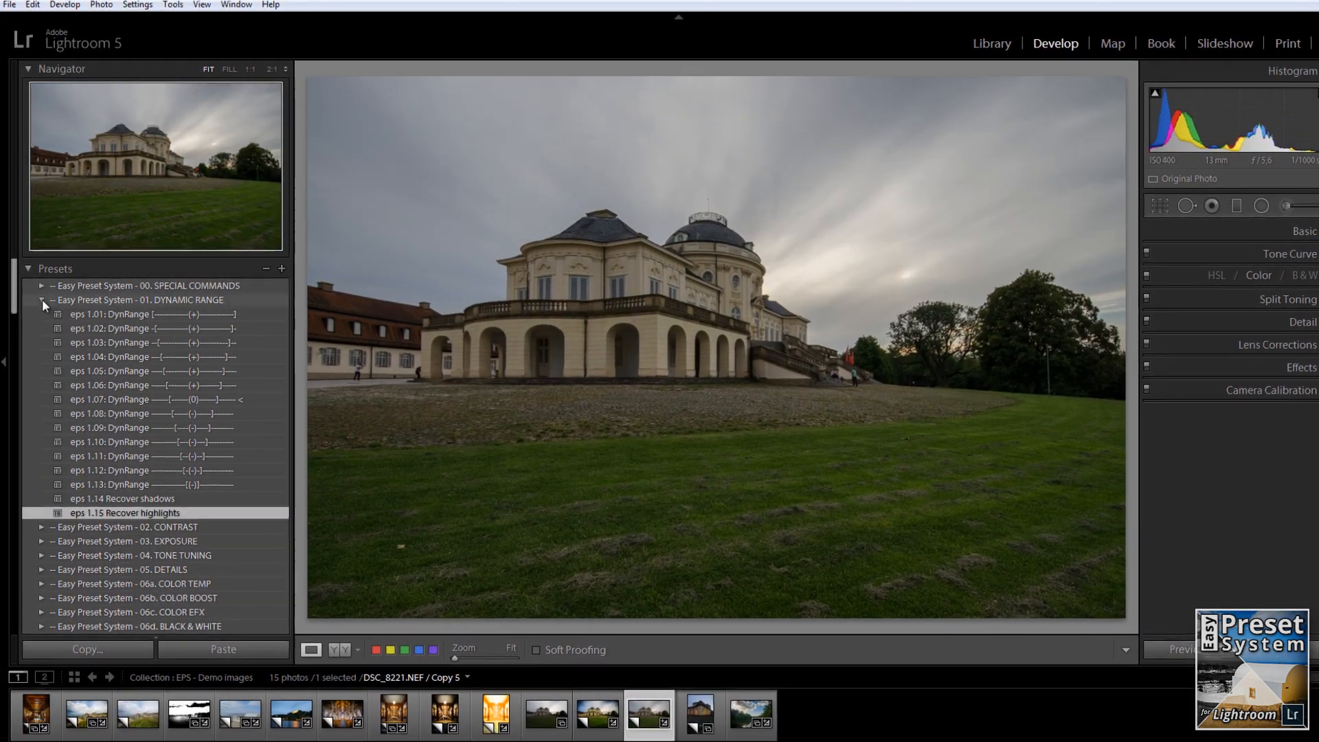
click(41, 300)
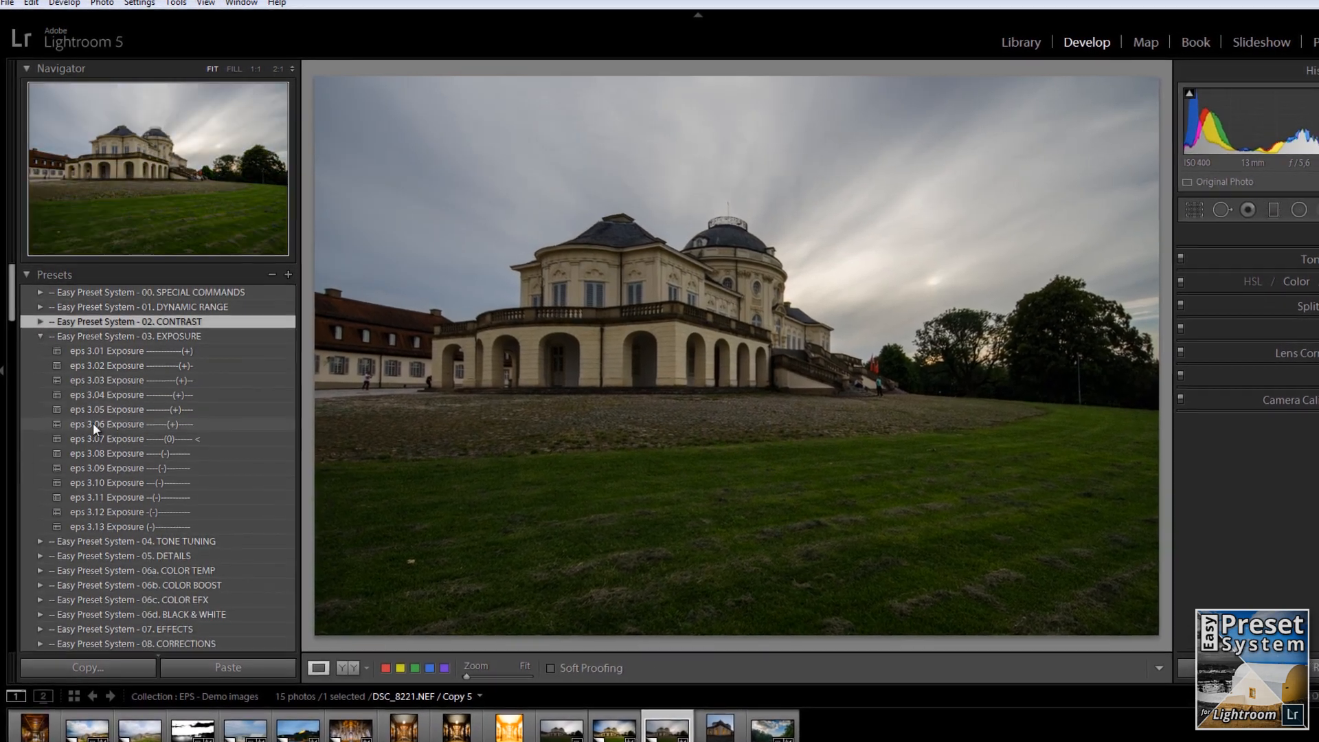
click(40, 354)
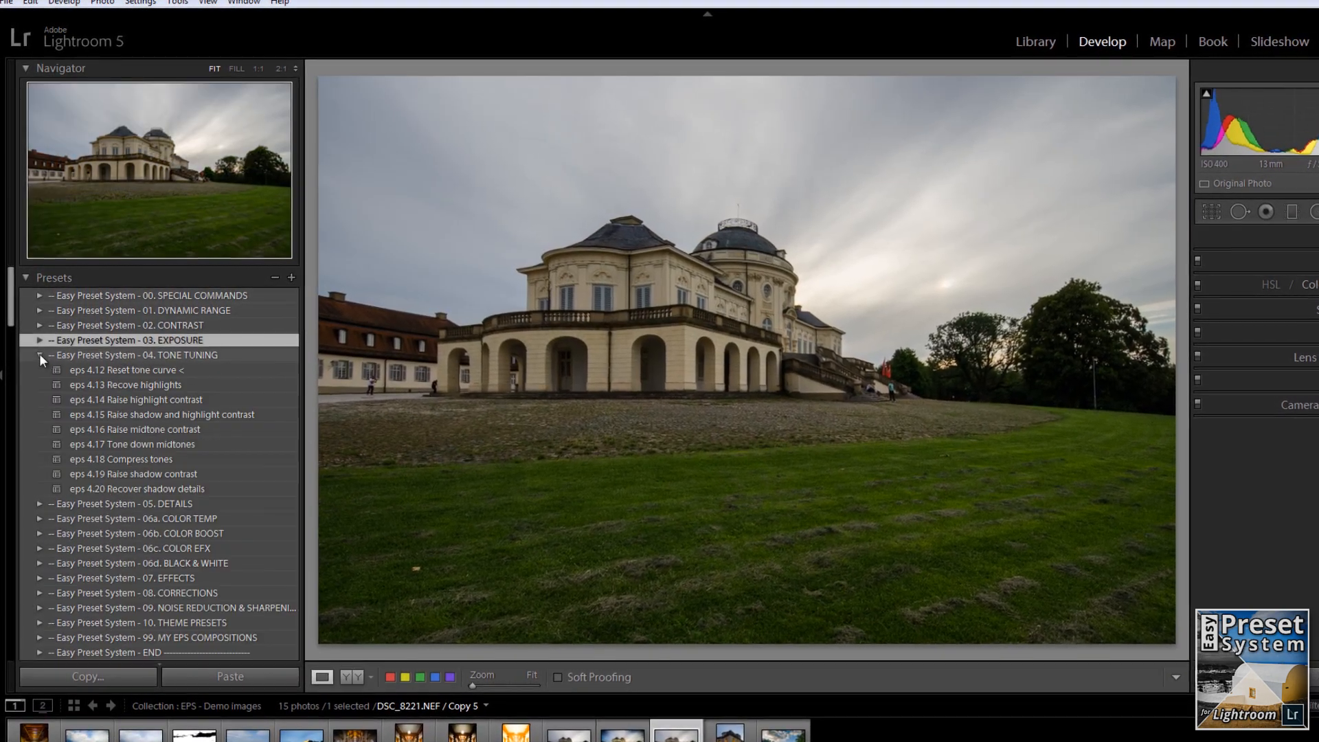
click(126, 465)
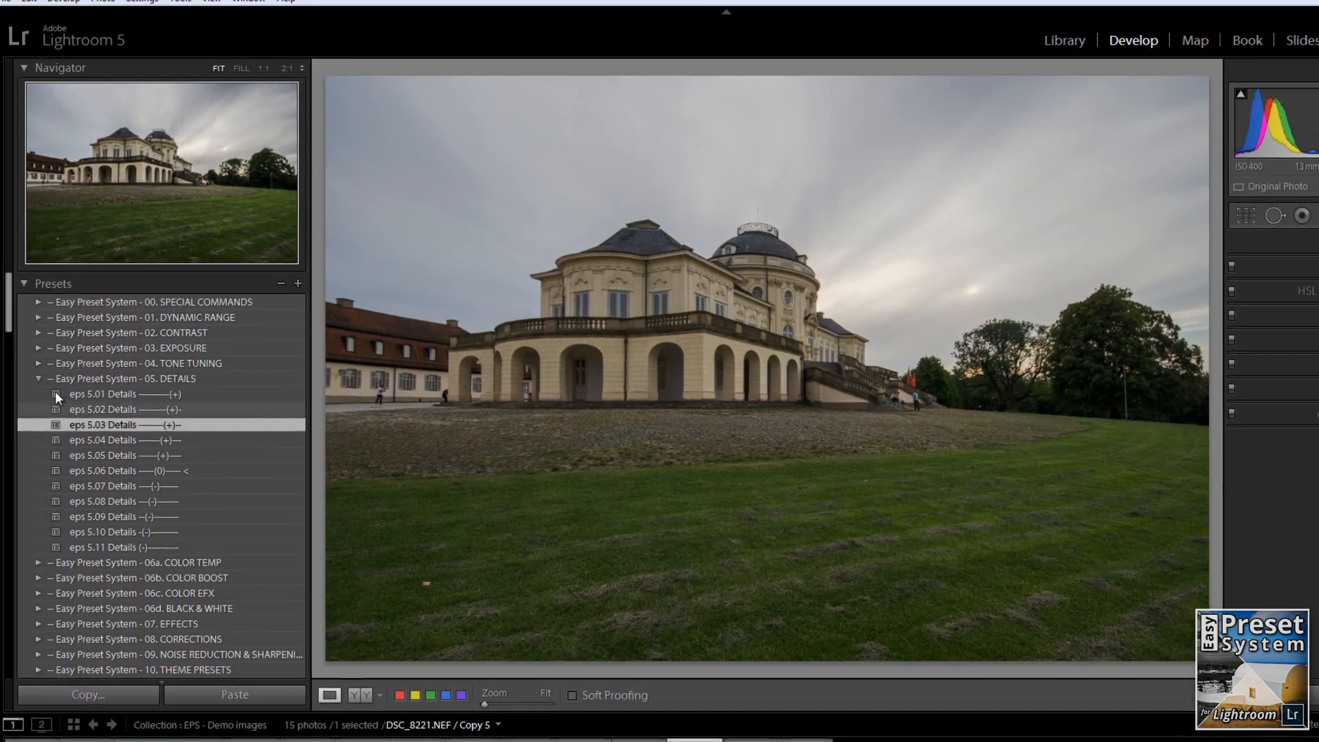
click(38, 382)
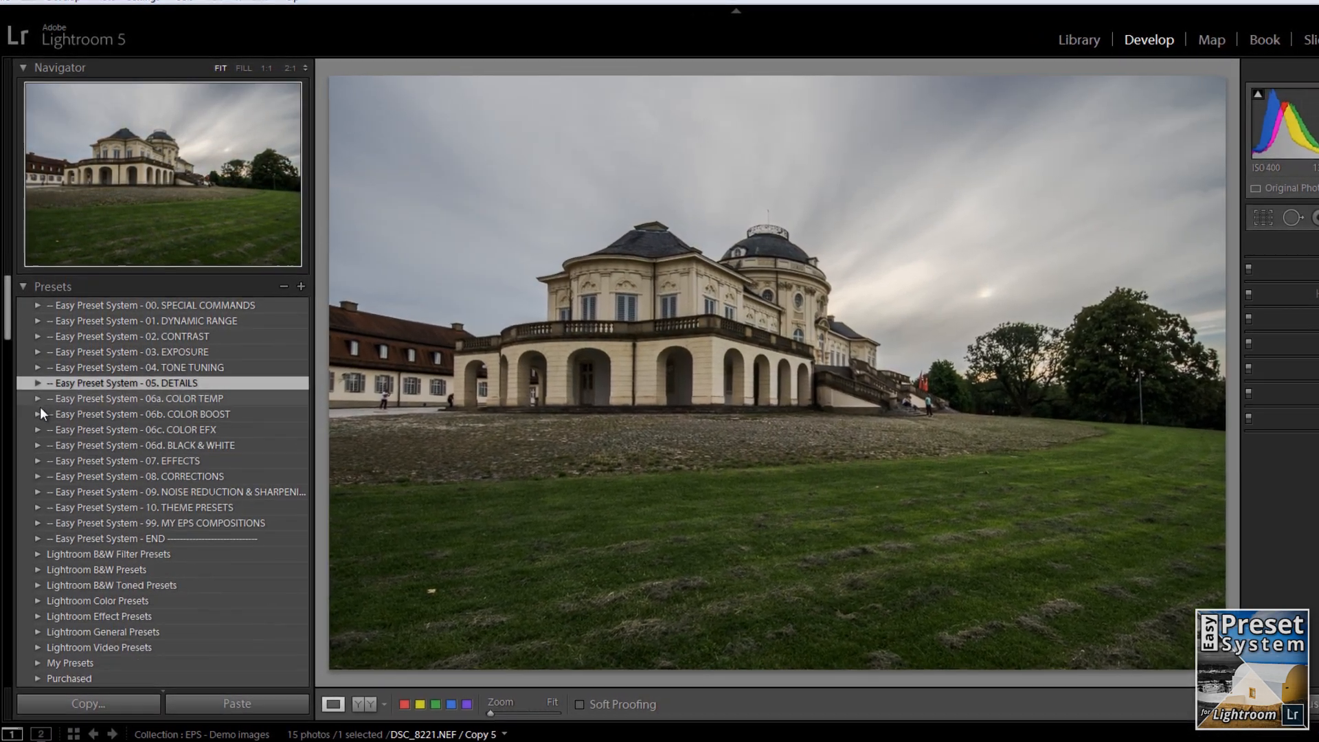
click(37, 419)
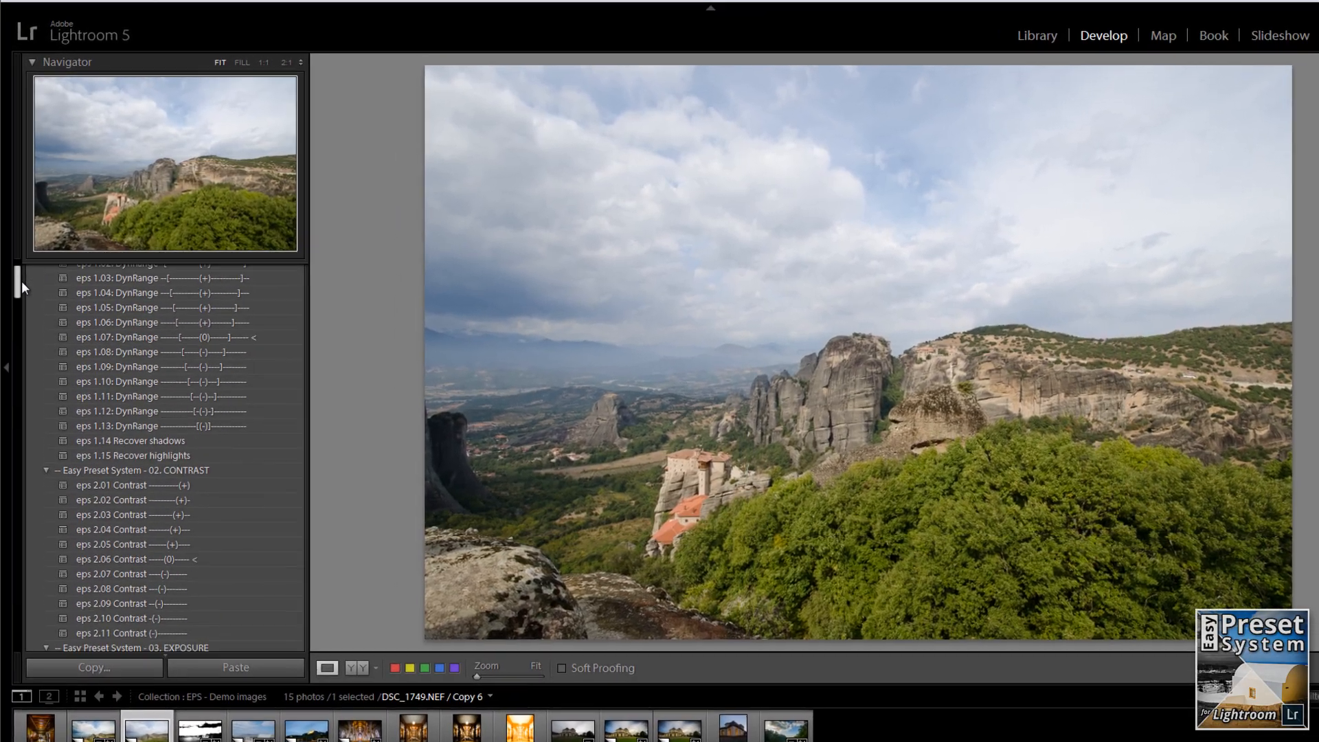
Step: Apply a dynamic range preset and a contrast preset to the landscape
scroll(down, 3)
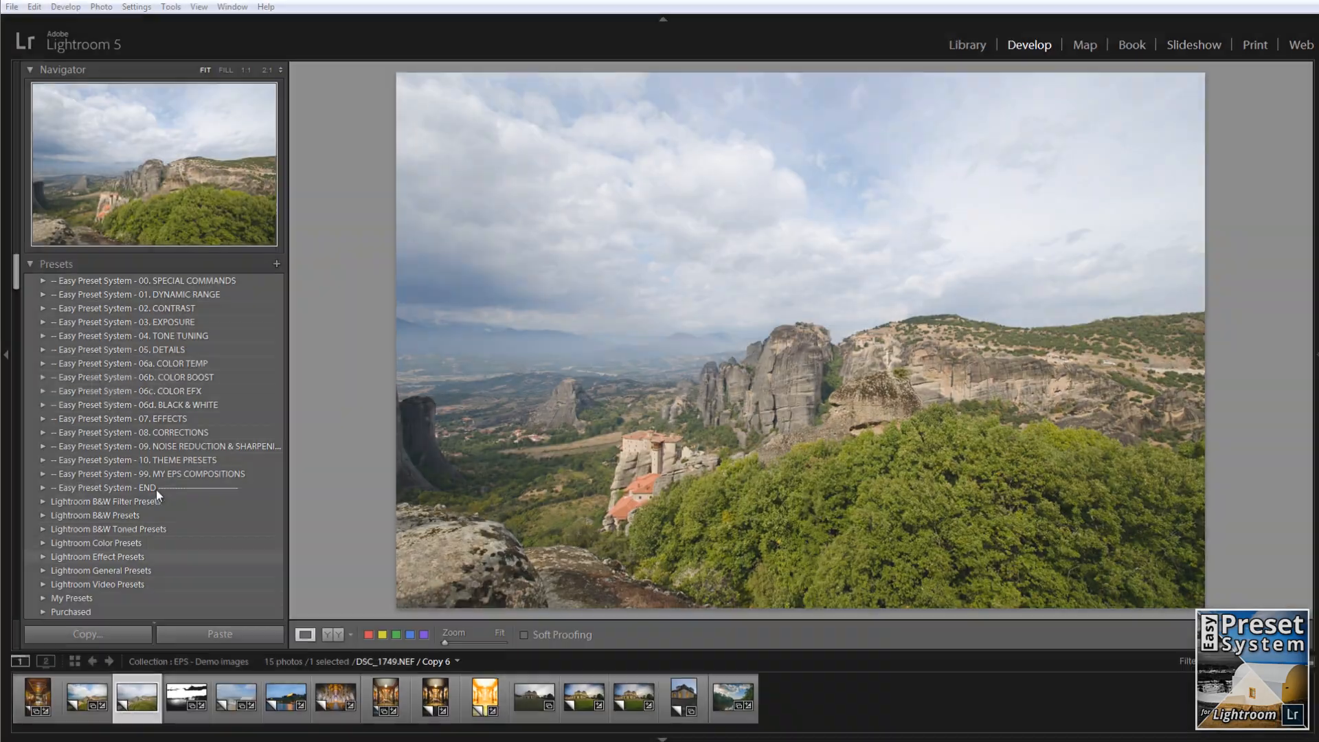
click(43, 295)
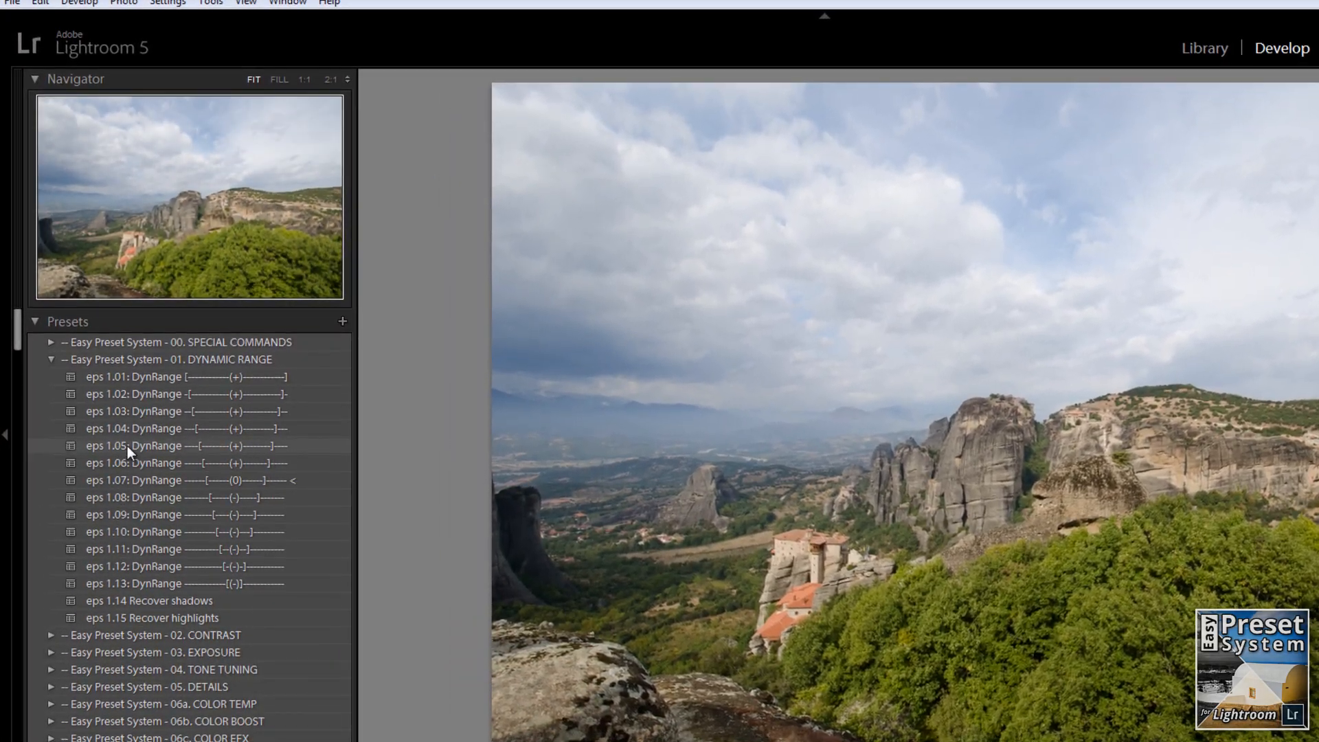
click(50, 359)
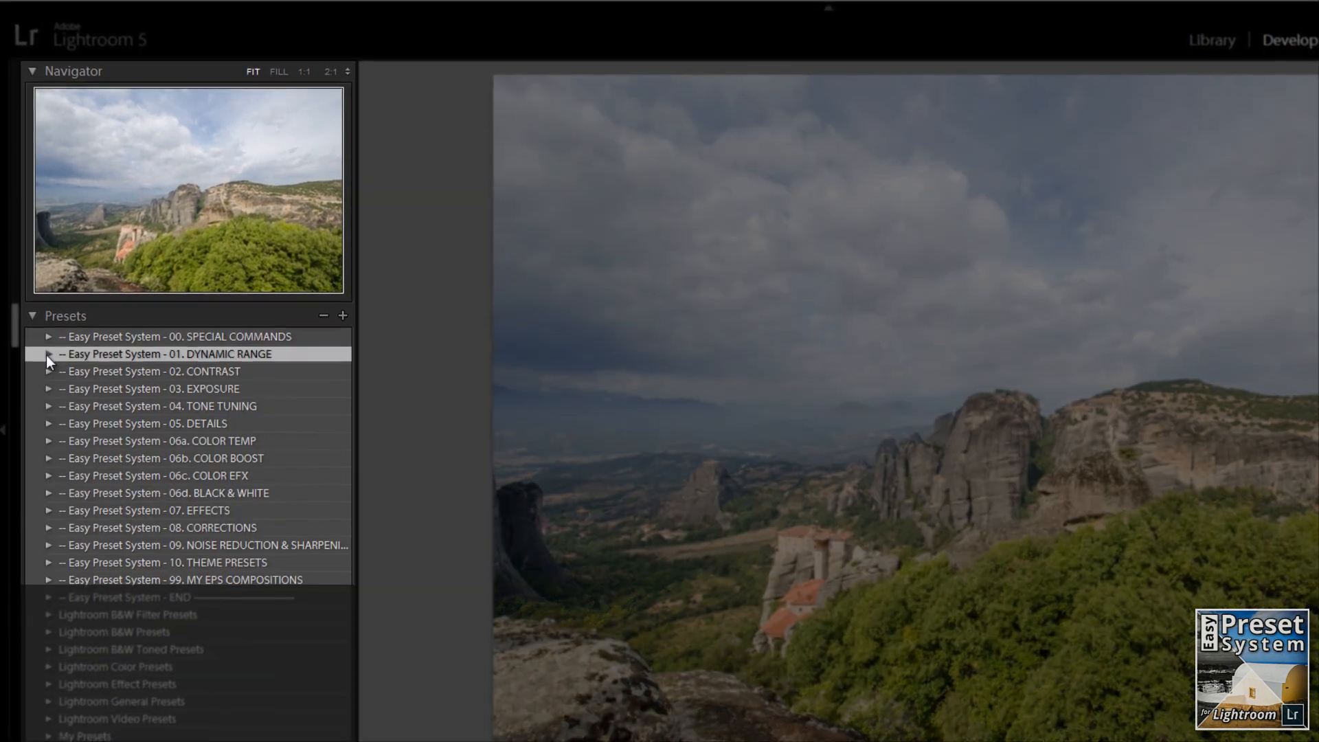
click(48, 371)
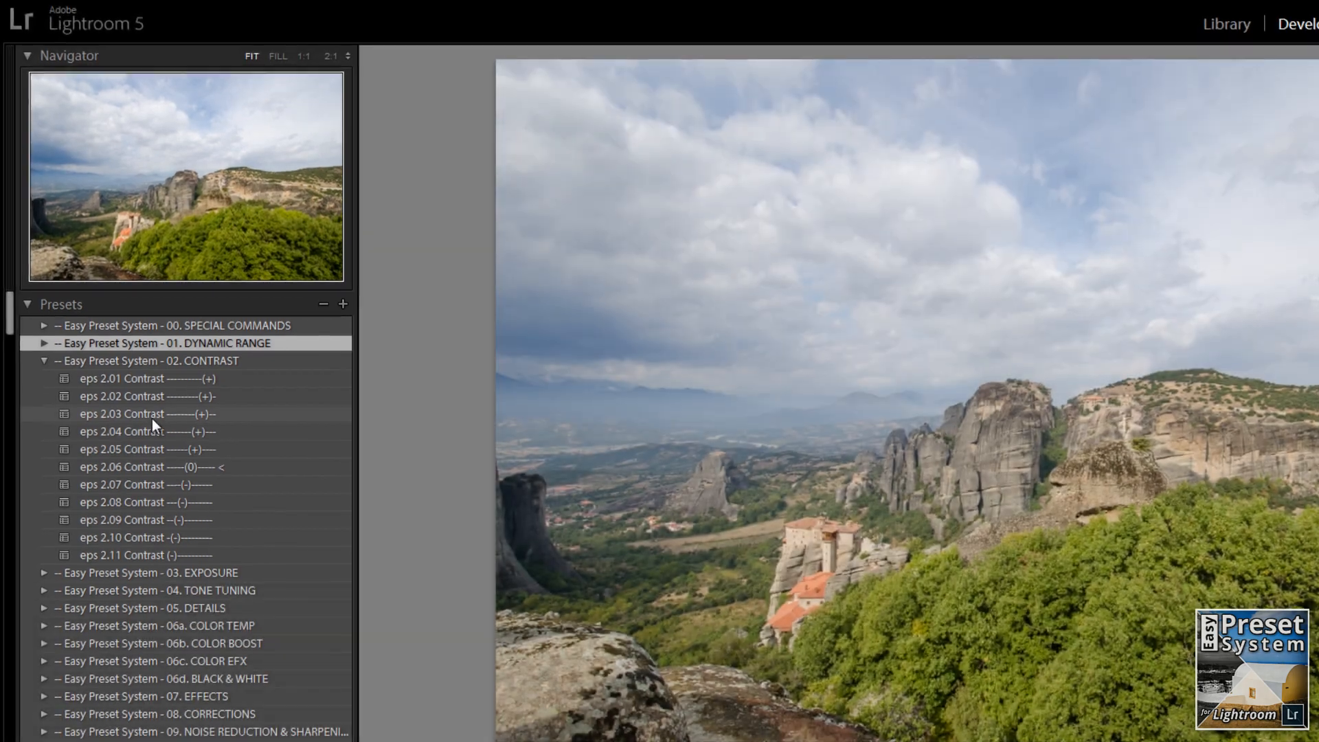
click(44, 360)
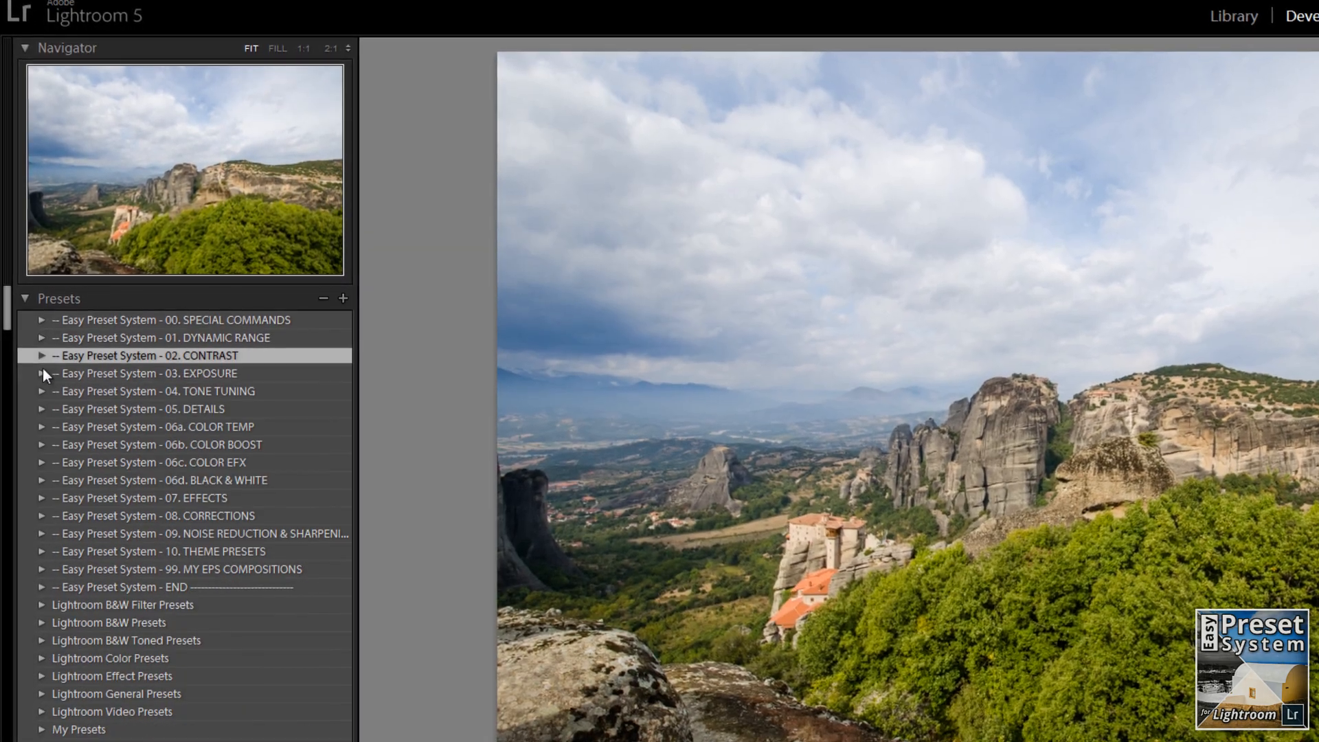
Step: Add the eps 3.08 exposure preset and another dynamic range preset
click(41, 372)
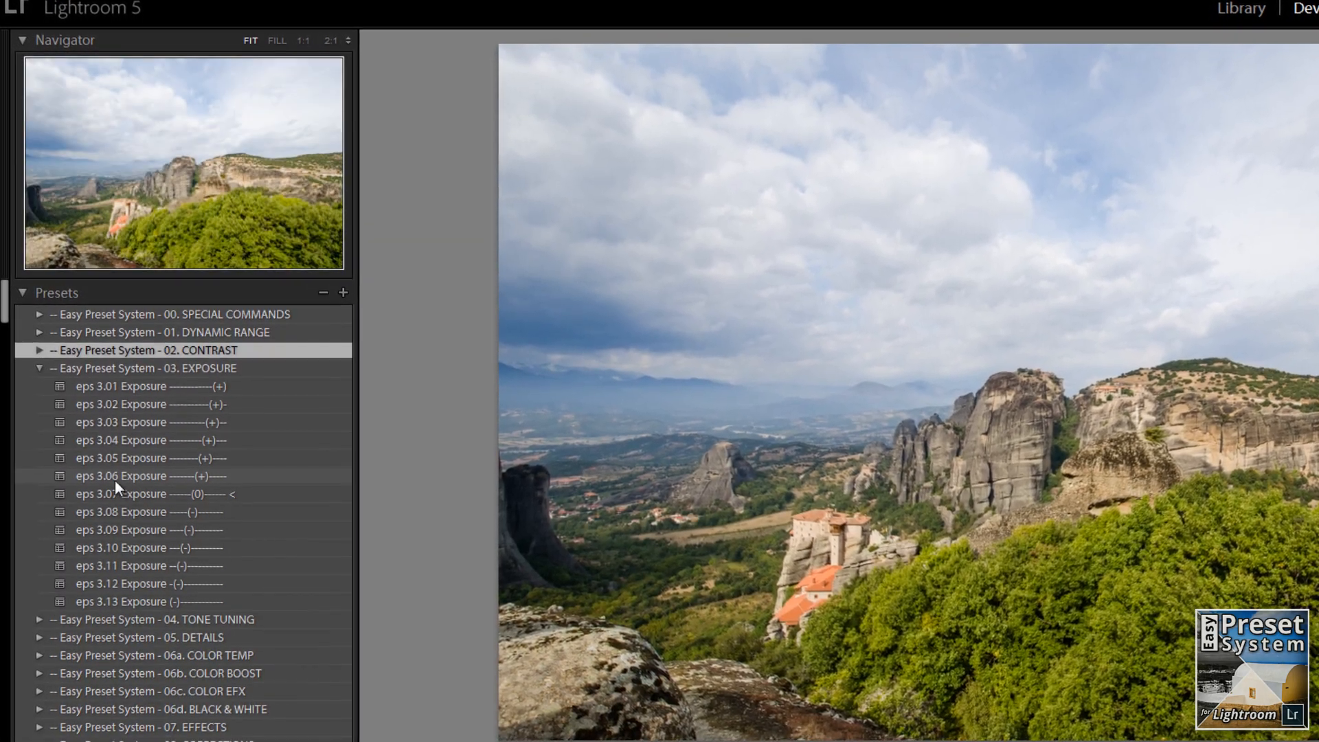
click(151, 508)
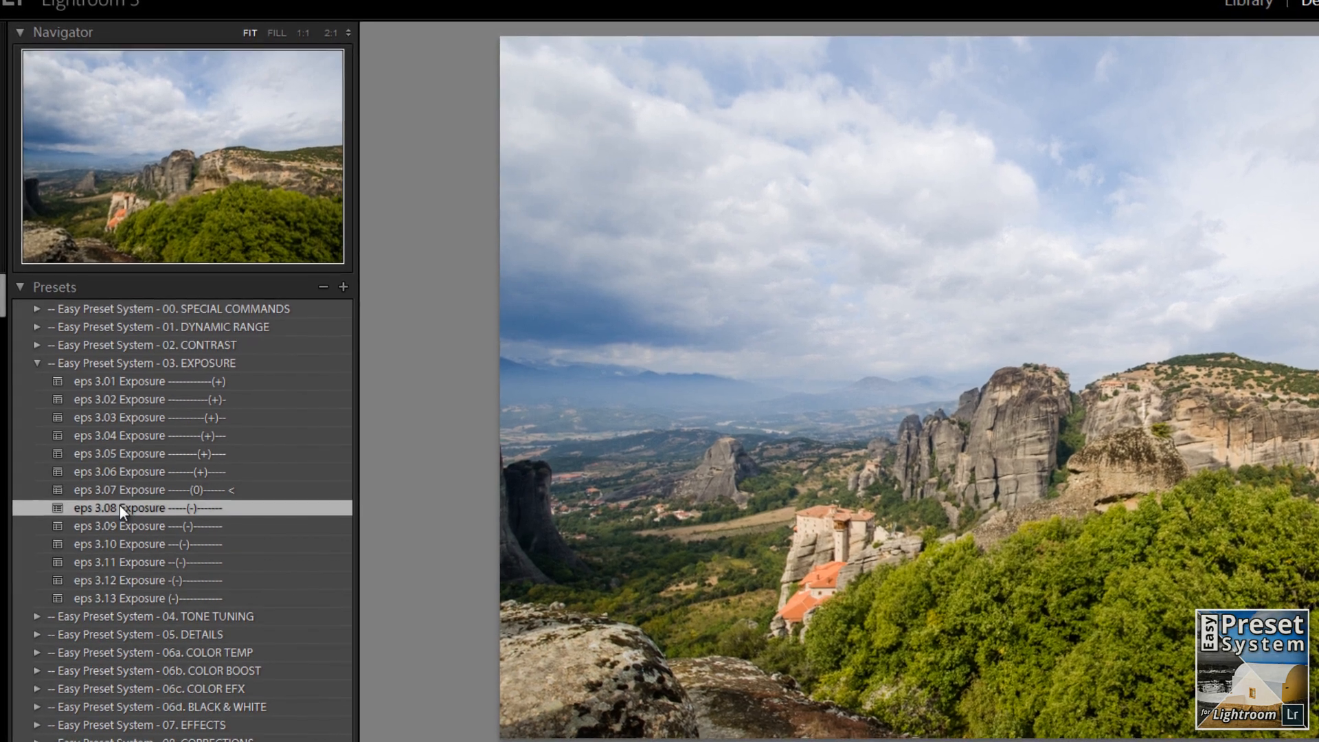
click(37, 362)
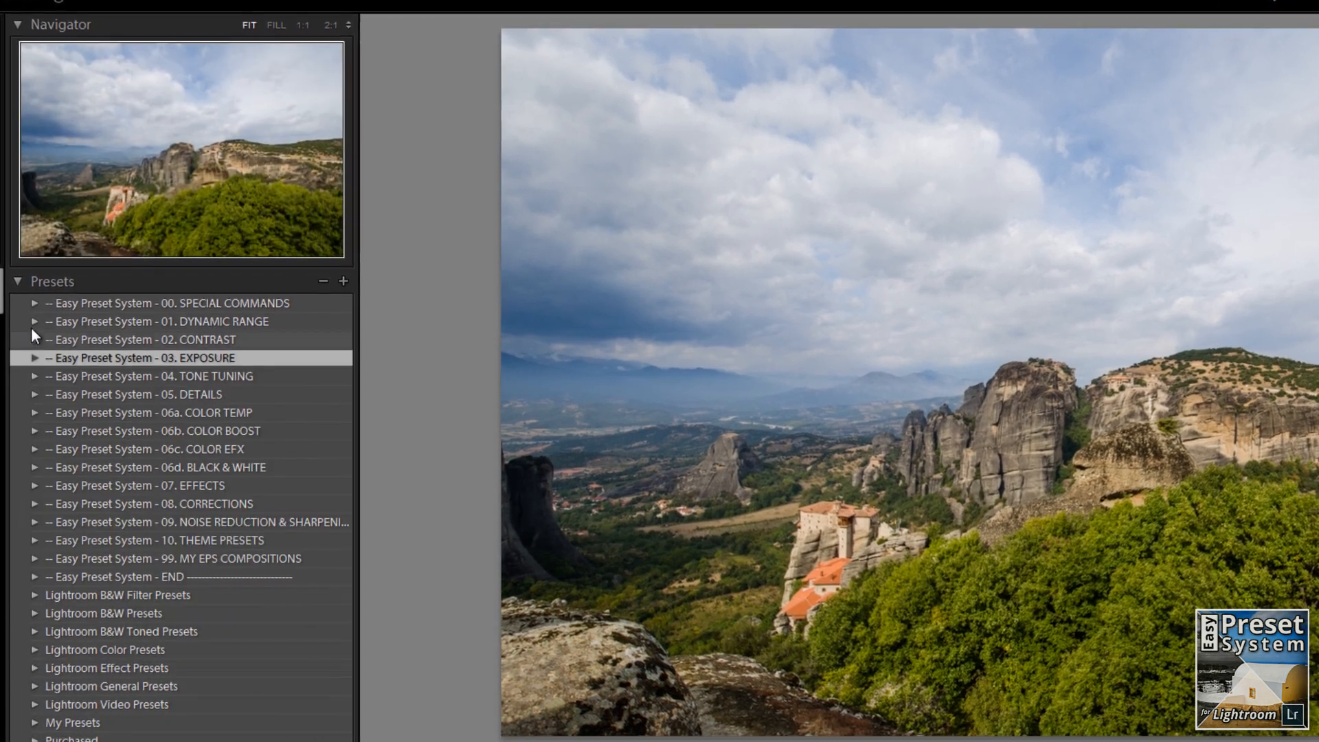
click(34, 322)
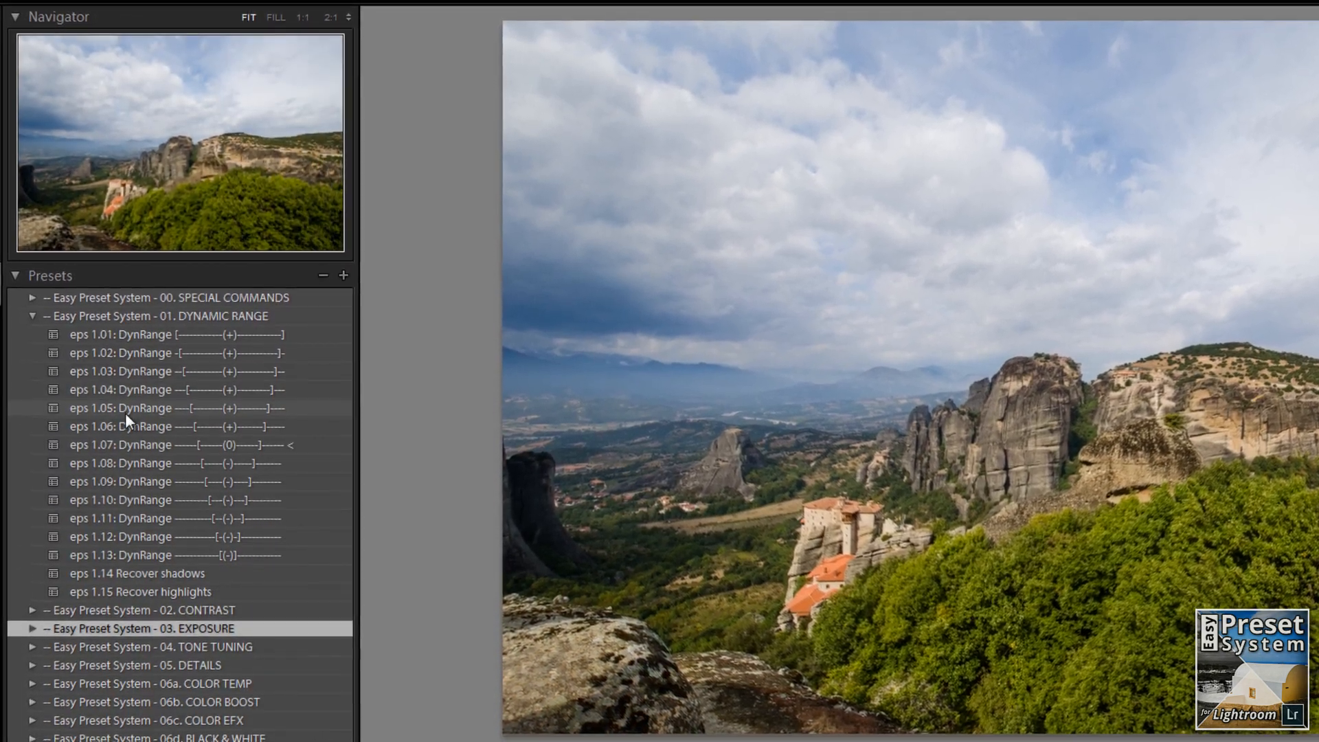
click(32, 315)
text(Lan)
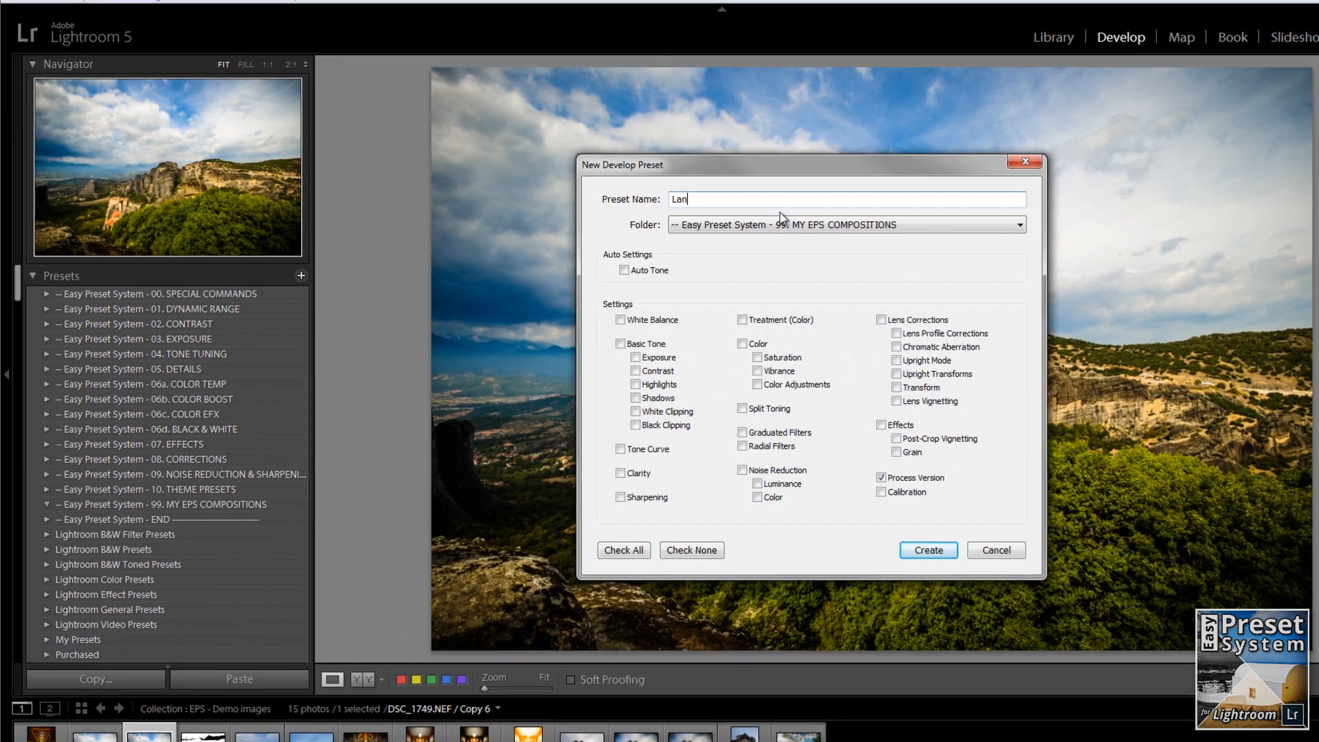
Step: Name the new preset 'Landscape vivid' and check all settings
text(dscape vivid)
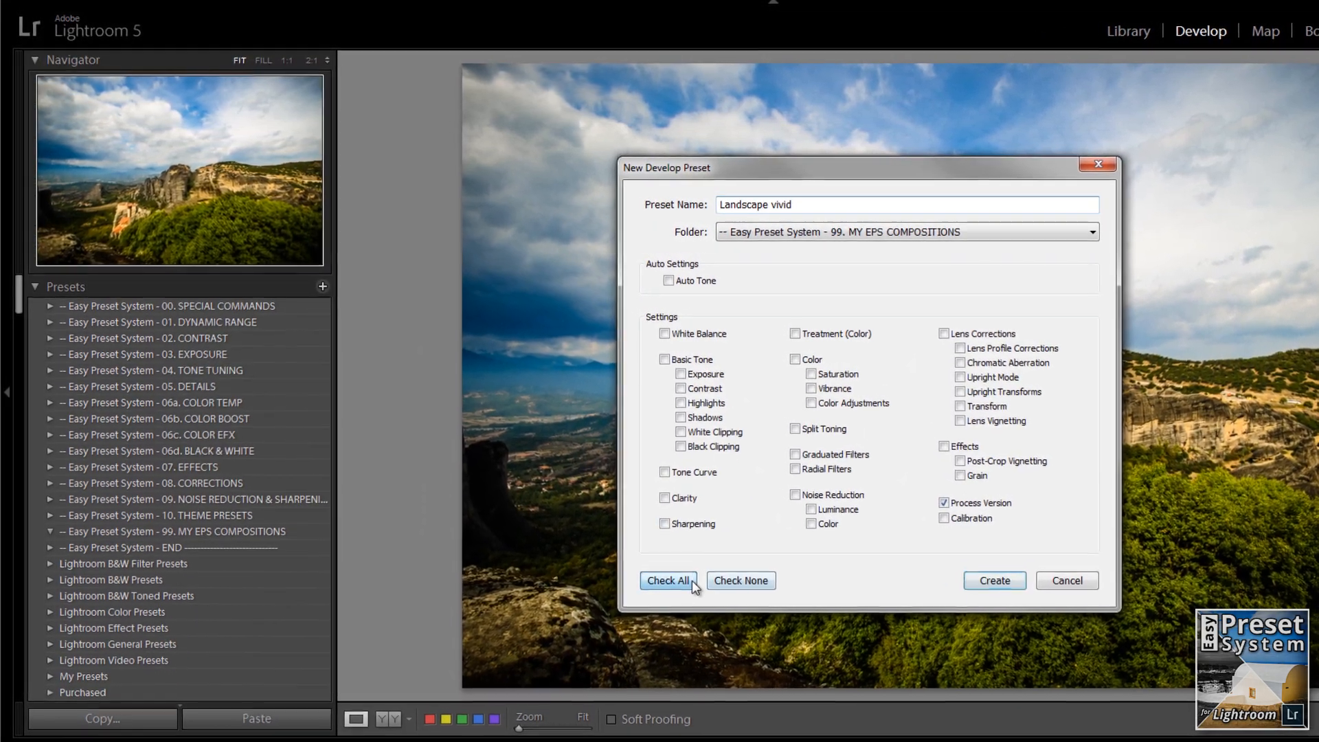
click(994, 580)
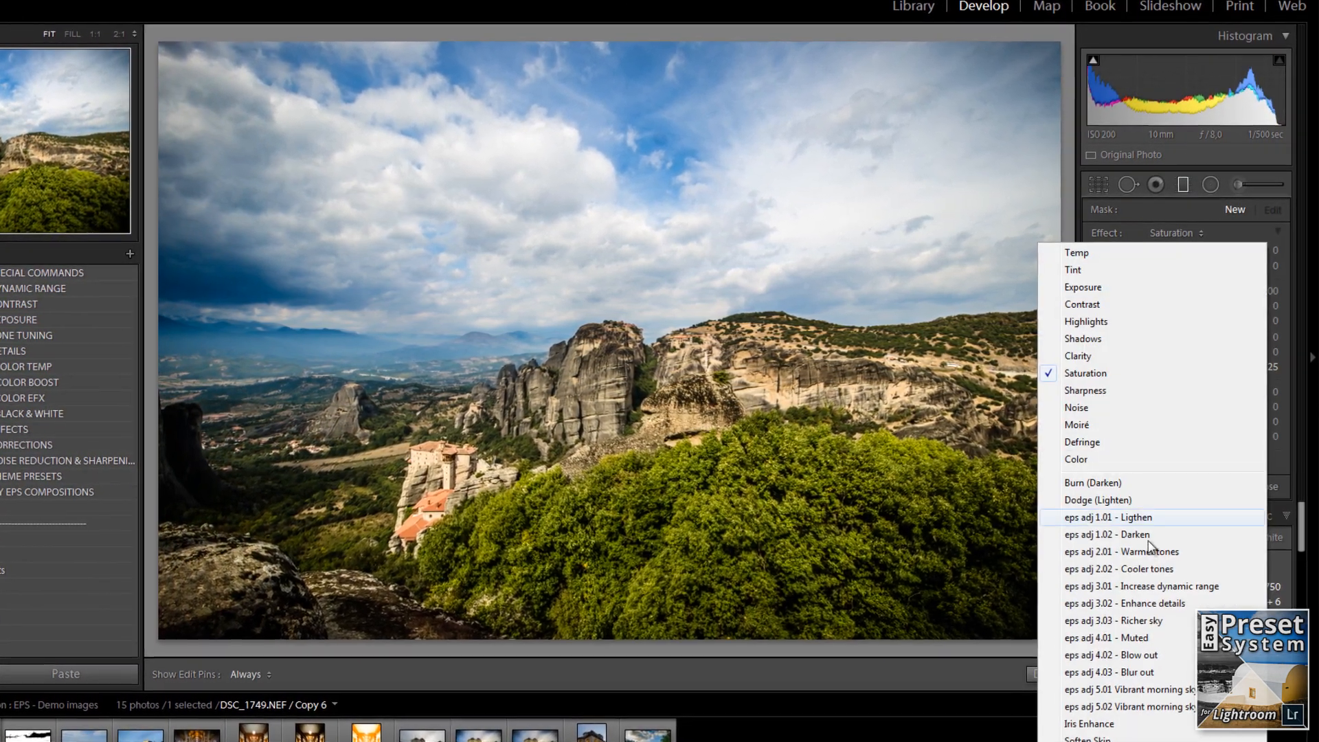
Step: Pick an eps adj effect such as Darken from the Adjustment Brush Effect menu
click(1114, 620)
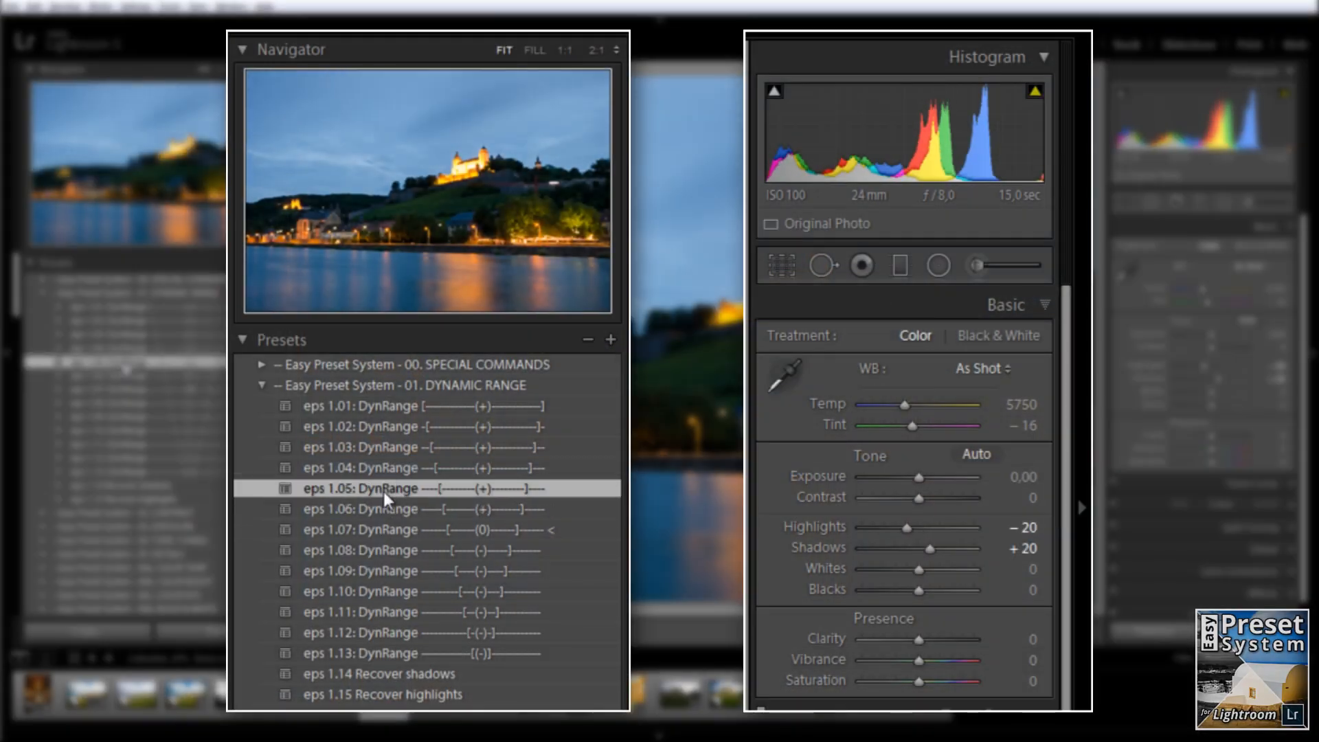
Step: Apply eps 1.04 DynRange and eps 4.19 Raise shadow contrast to the castle photo
click(382, 467)
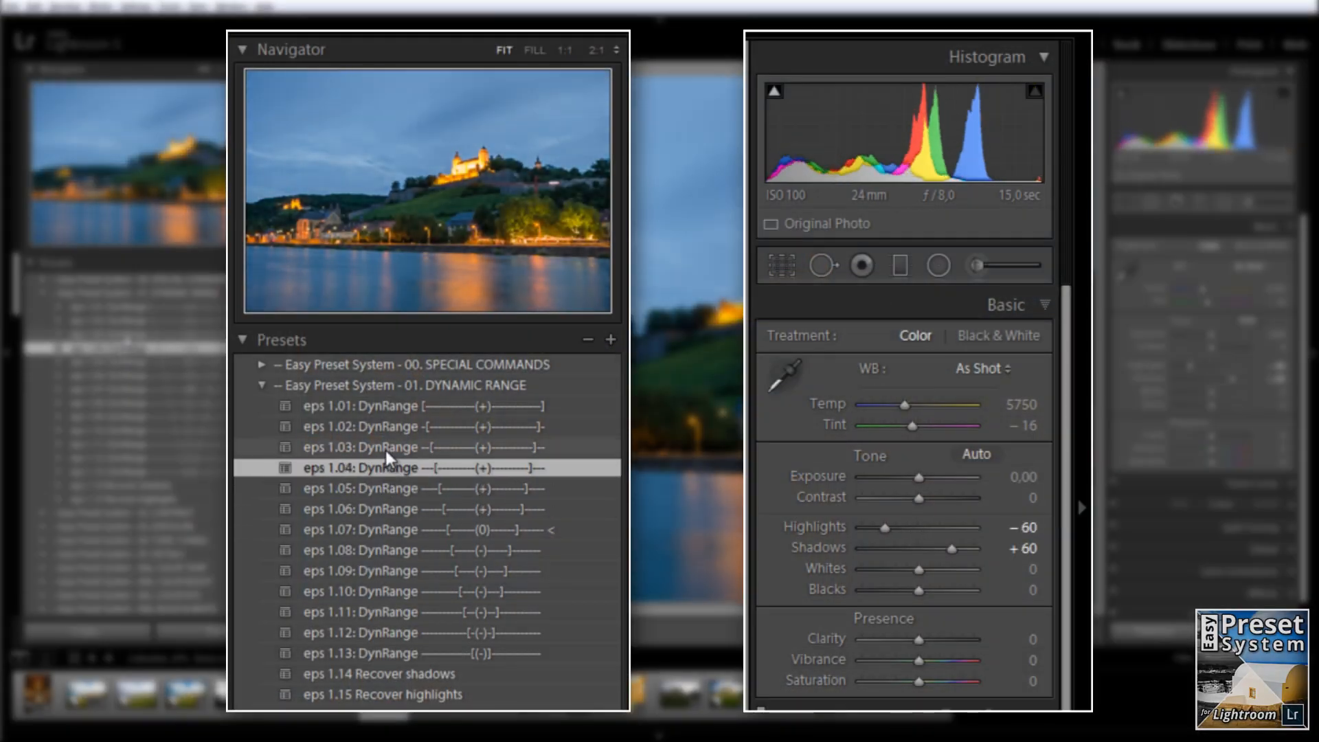
click(261, 385)
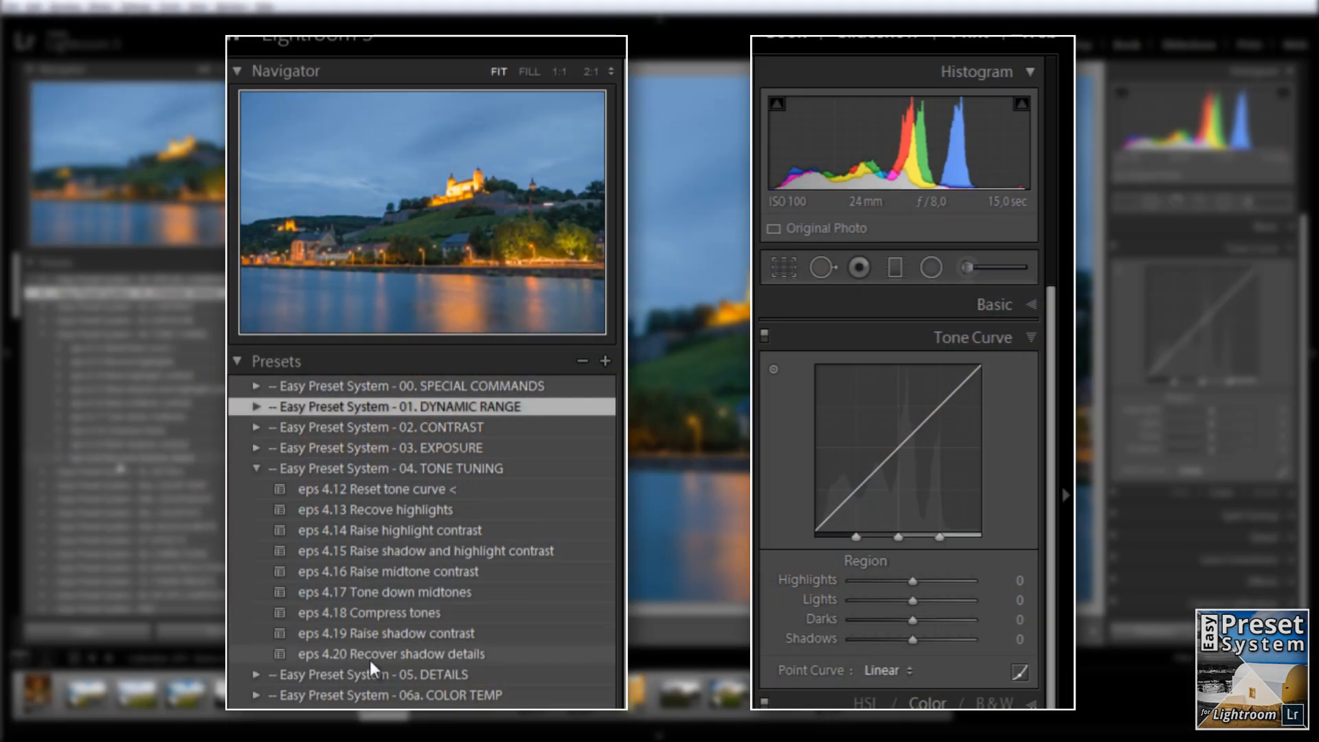
click(402, 632)
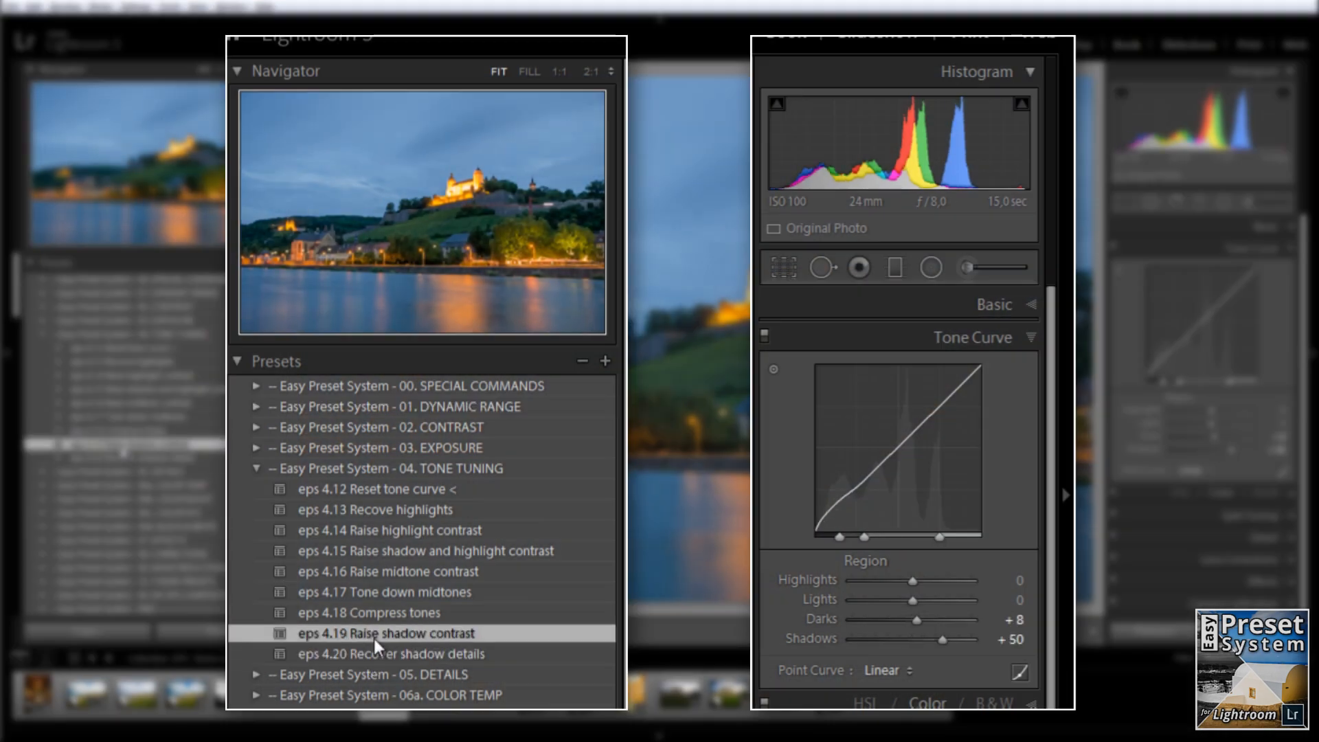
click(381, 613)
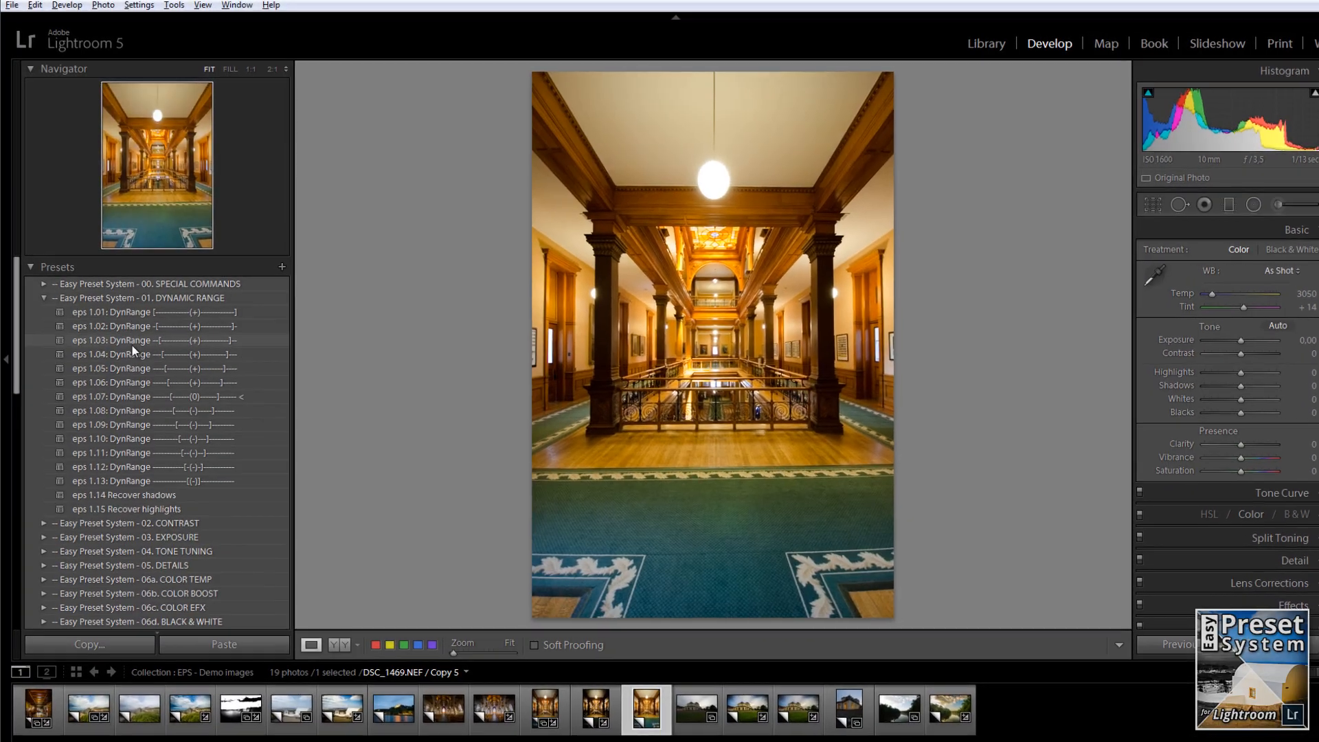
Step: Save the hallway look in MY EPS COMPOSITIONS, then apply a sepia black-and-white composition
click(44, 297)
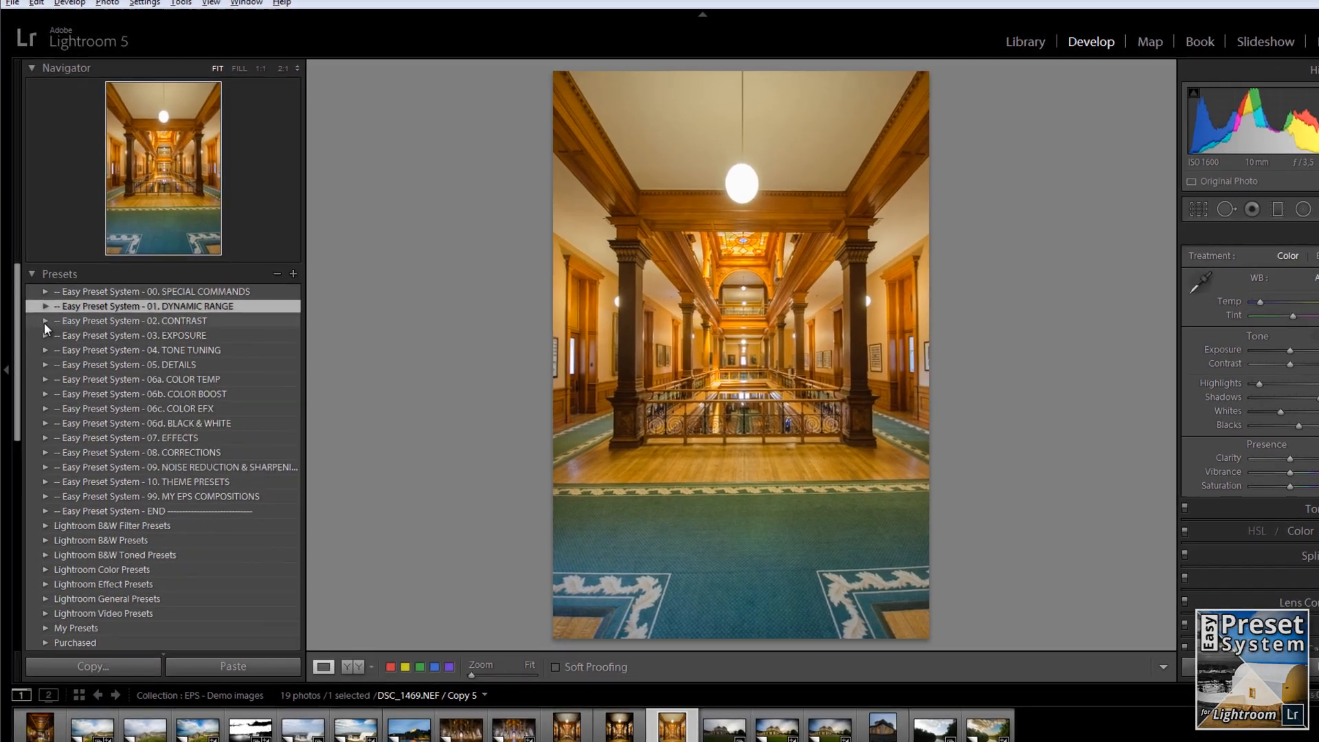
click(45, 321)
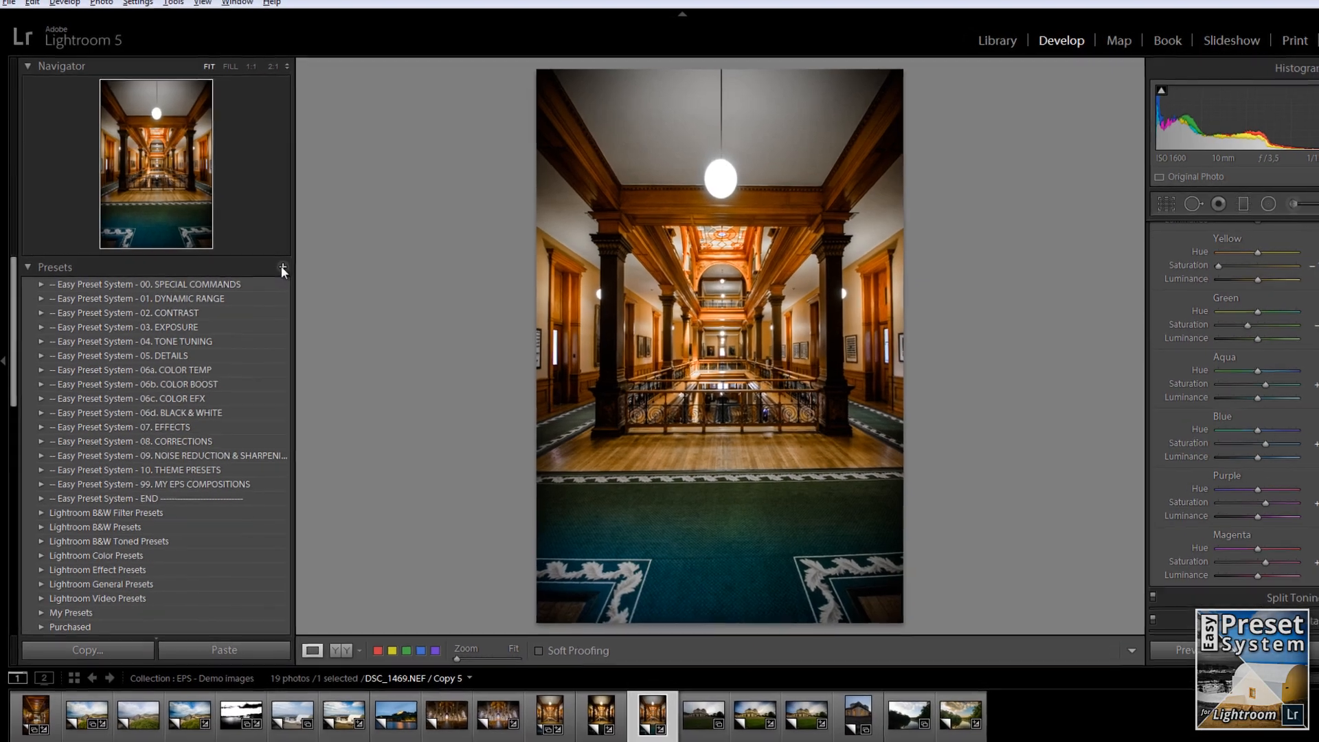
click(281, 270)
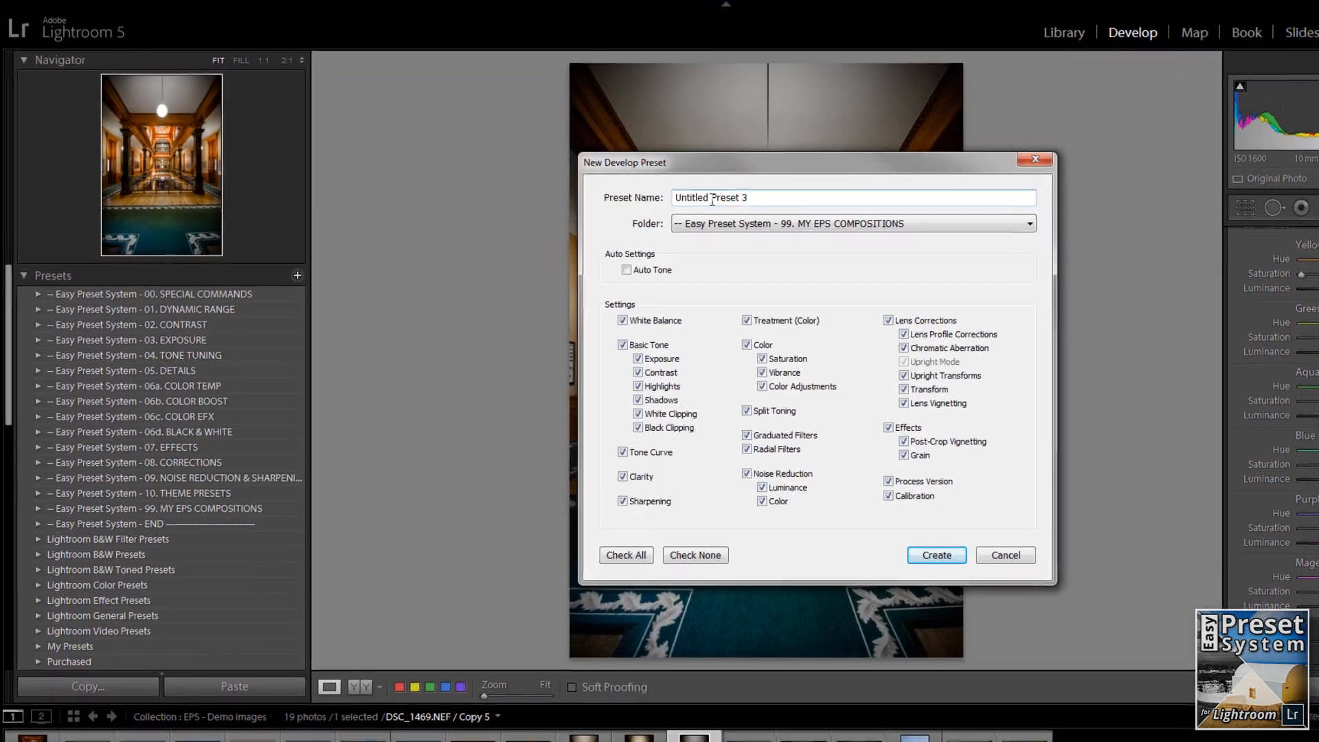
click(936, 554)
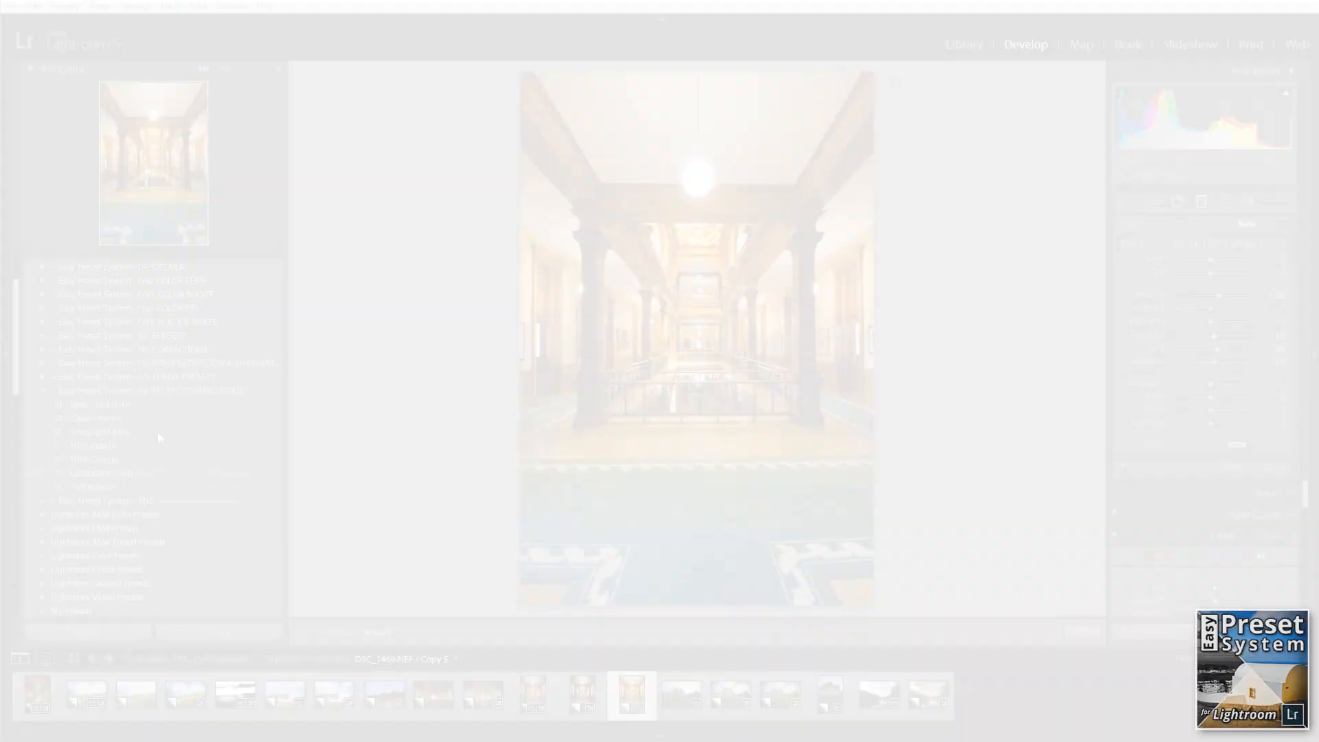
click(95, 430)
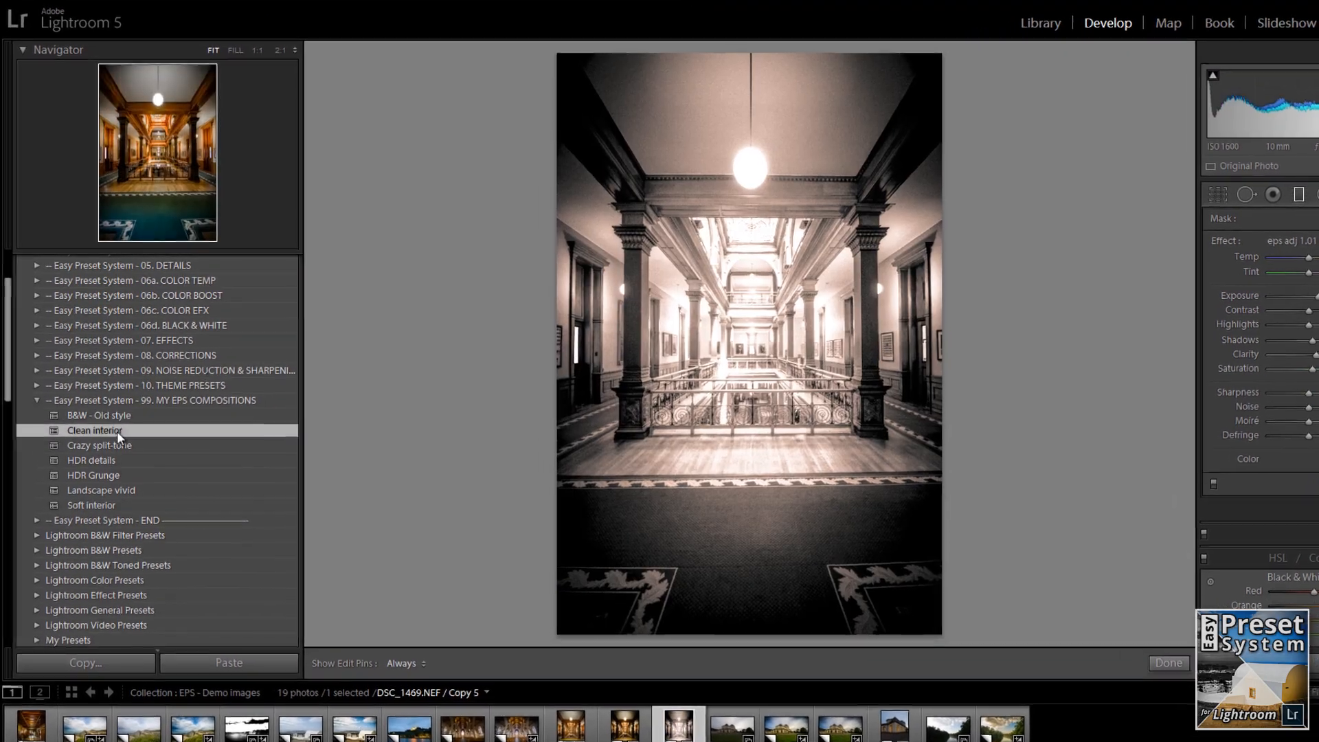
click(90, 475)
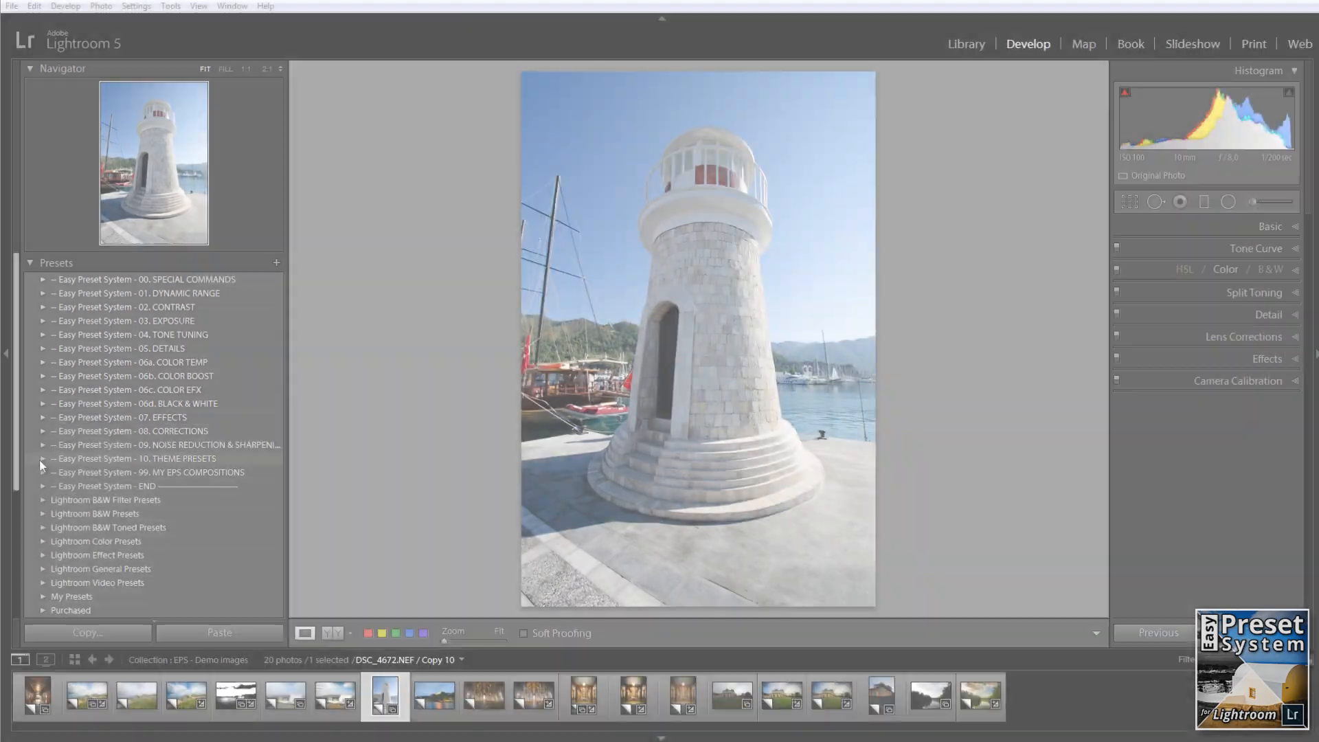
Step: Apply eps 10 B&W - Lighthouse magic (B&W) from the 10. THEME PRESETS group
click(44, 458)
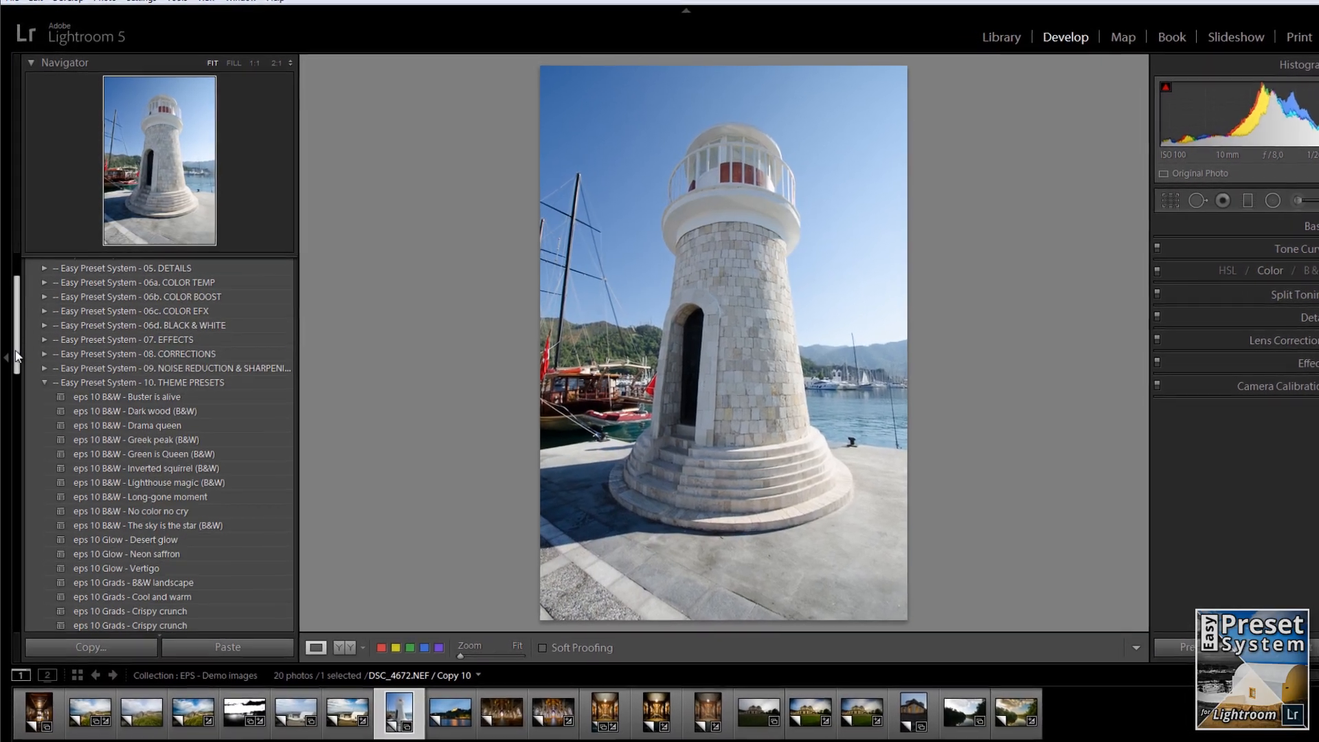
scroll(down, 3)
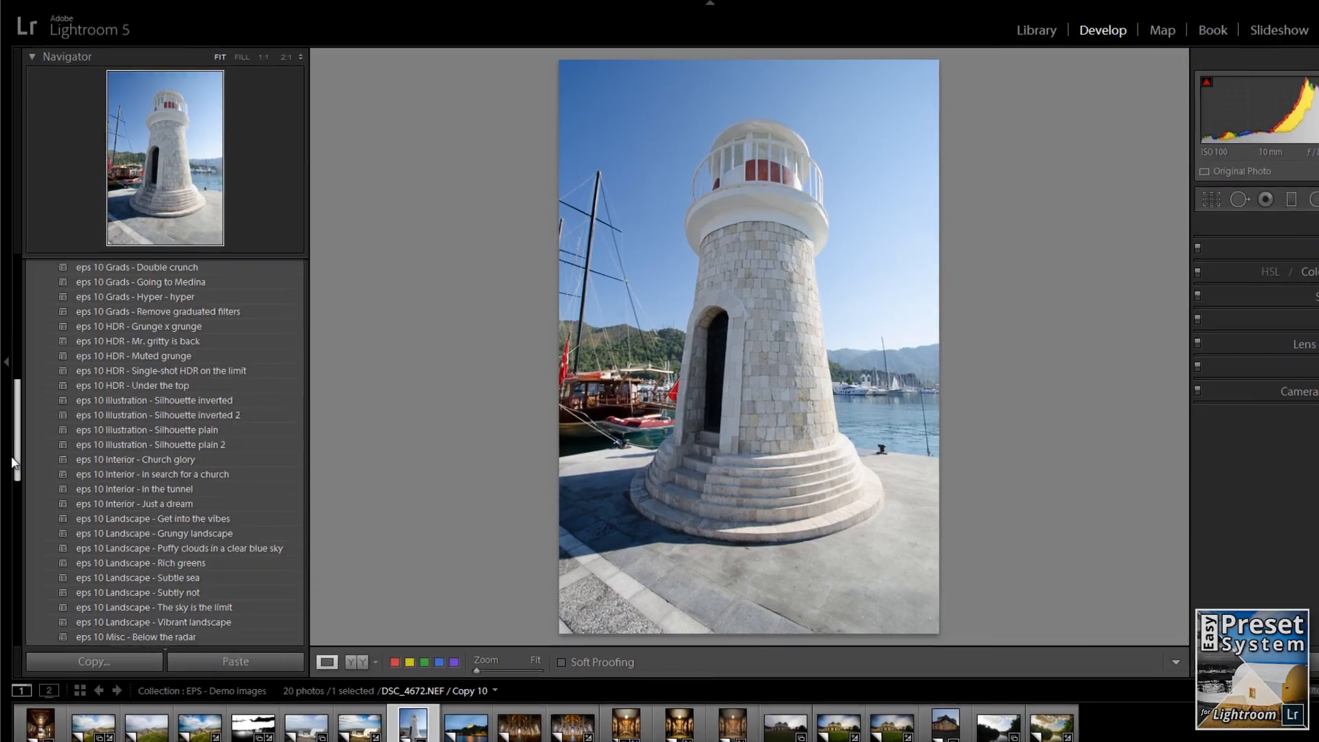
click(158, 376)
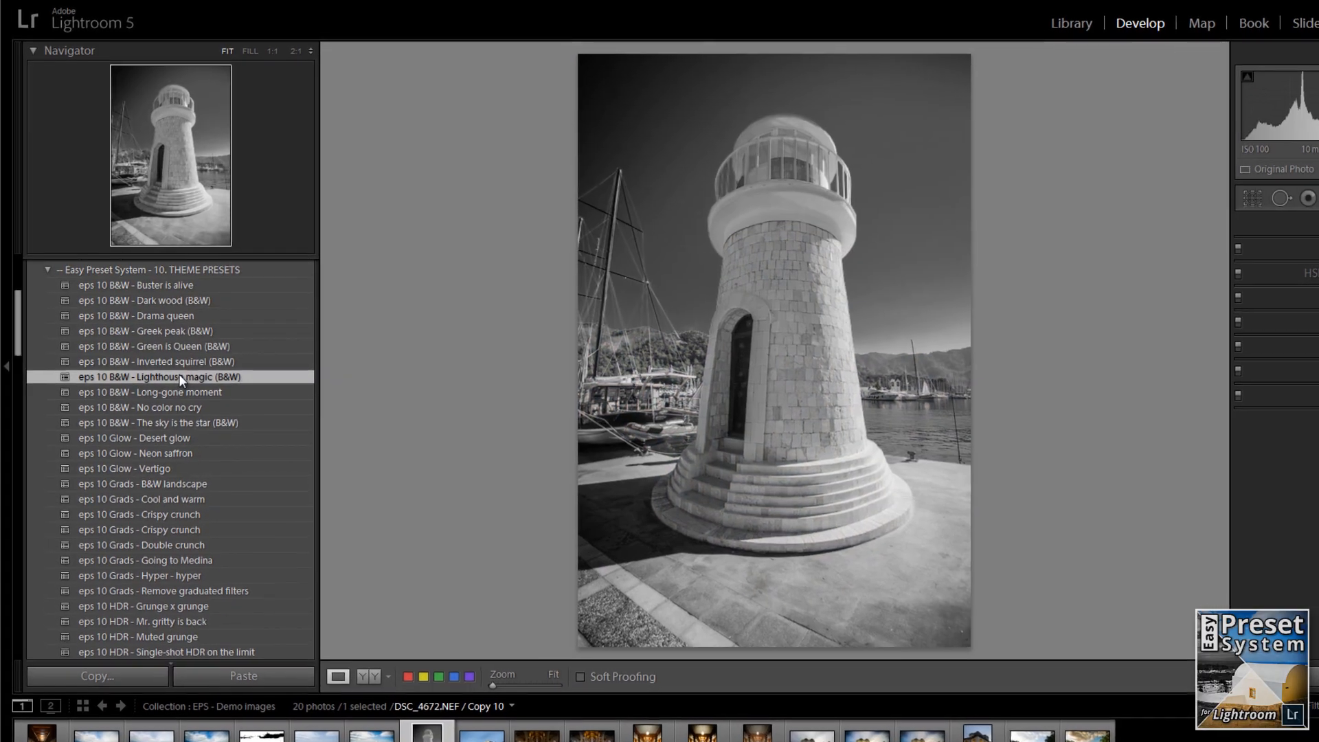